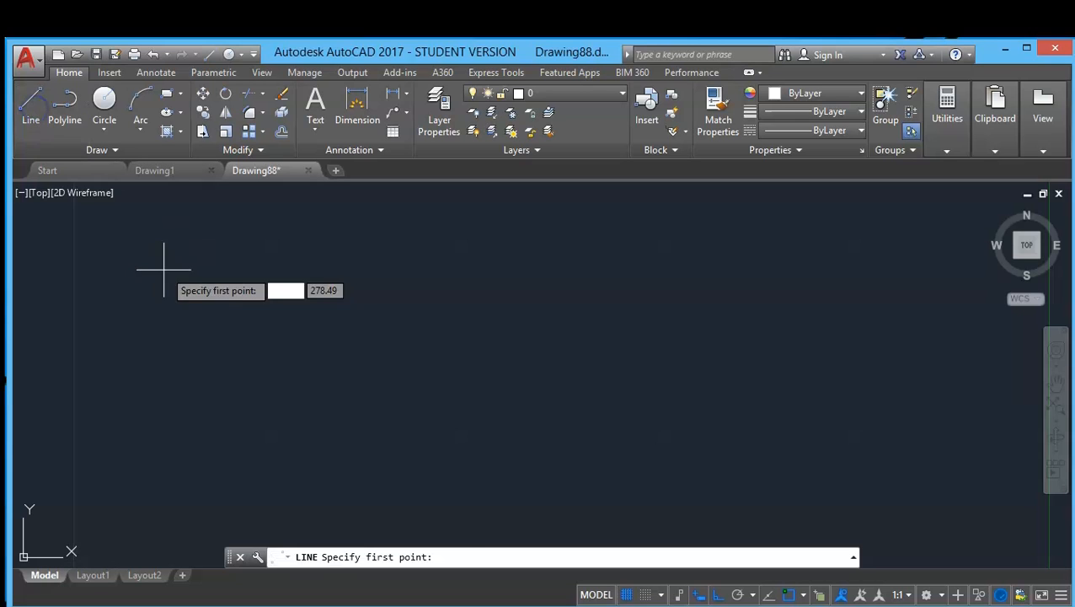
# - Draw the left rectangle from separate lines and the right rectangle as one polyline
pyautogui.click(165, 268)
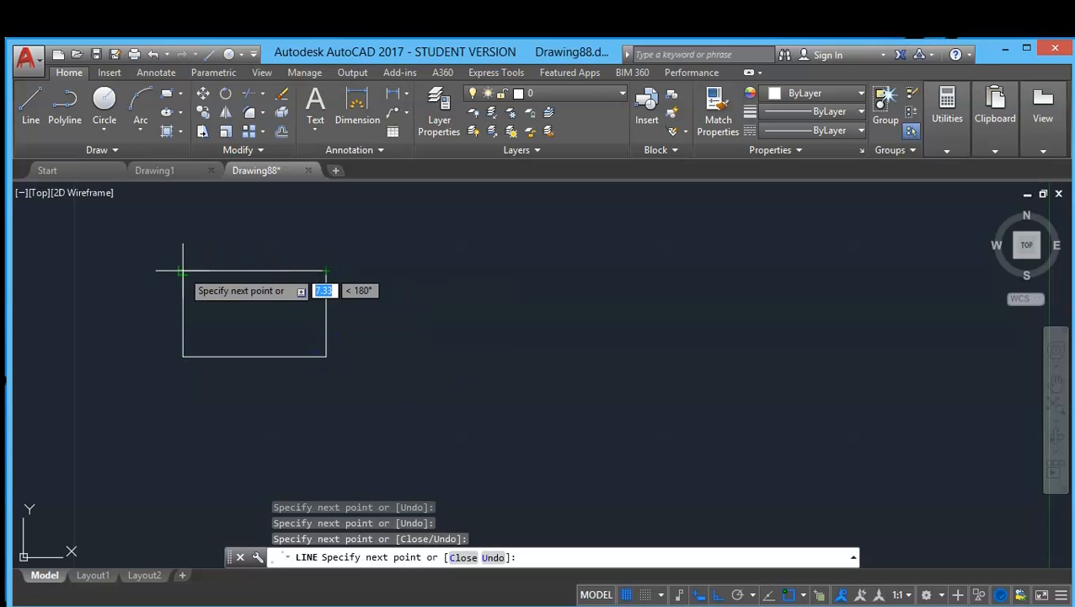
pyautogui.press('Escape')
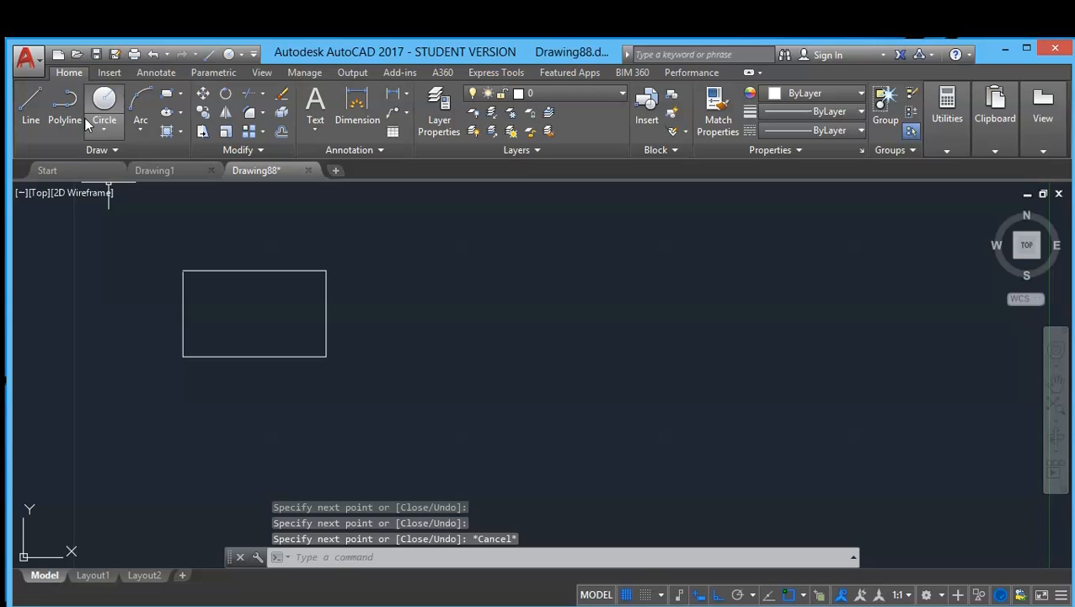
pyautogui.click(64, 118)
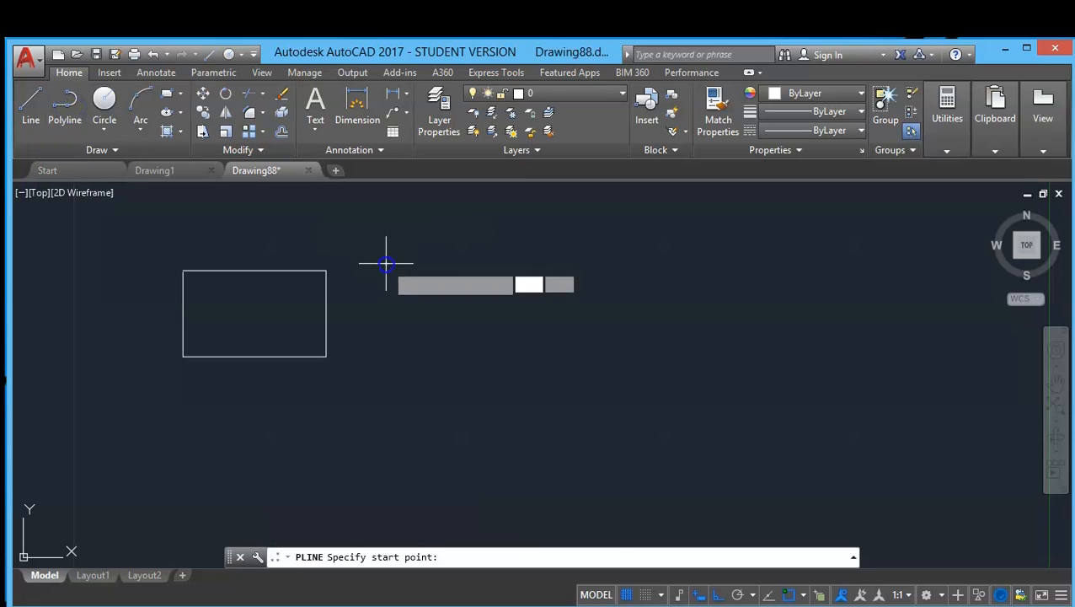
pyautogui.click(384, 263)
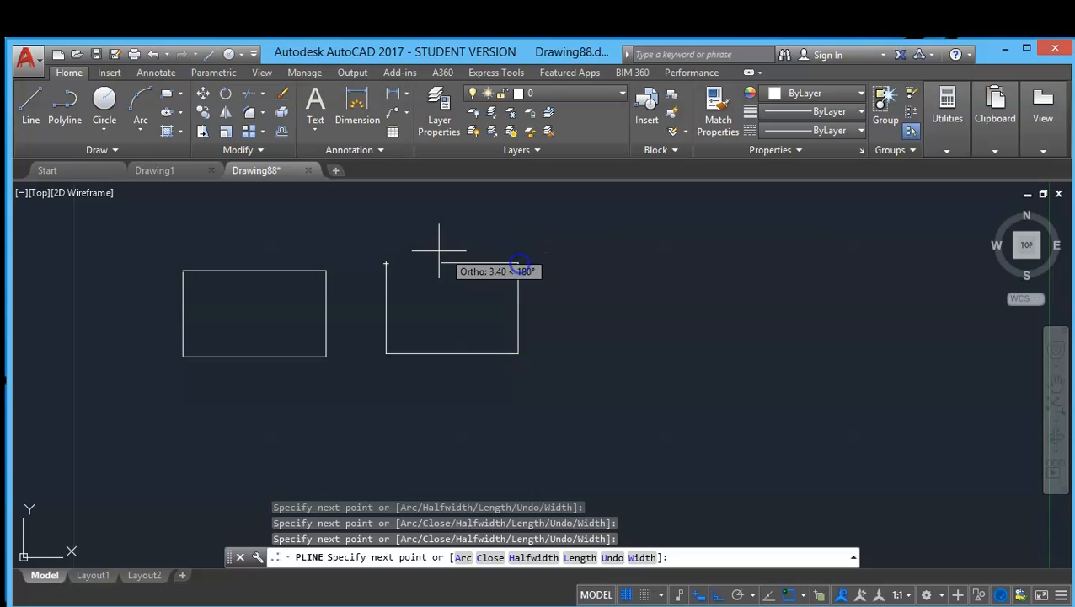
pyautogui.press('Escape')
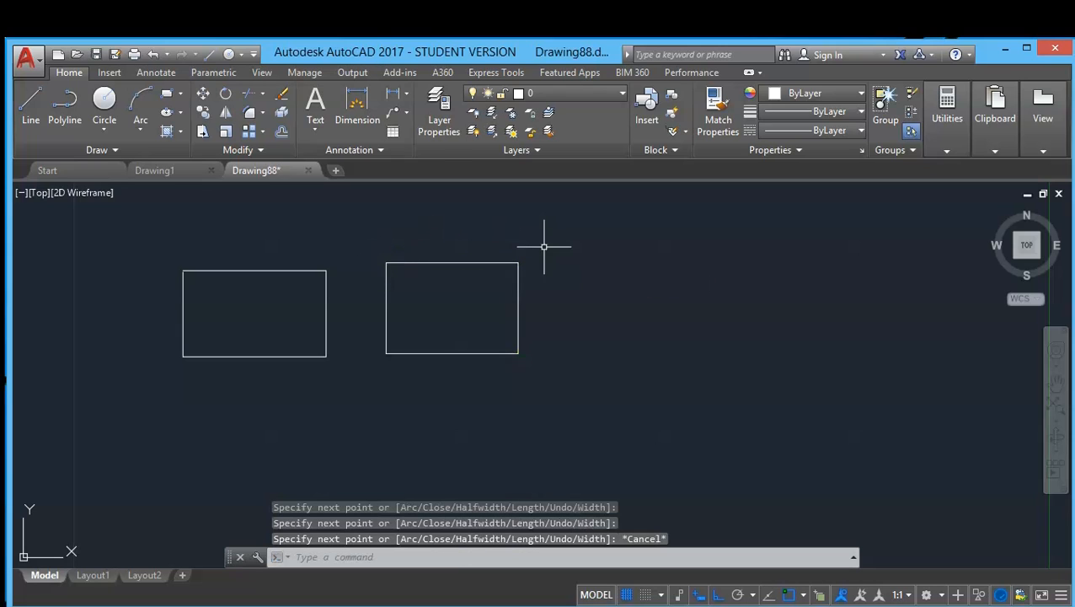
pyautogui.moveTo(351, 209)
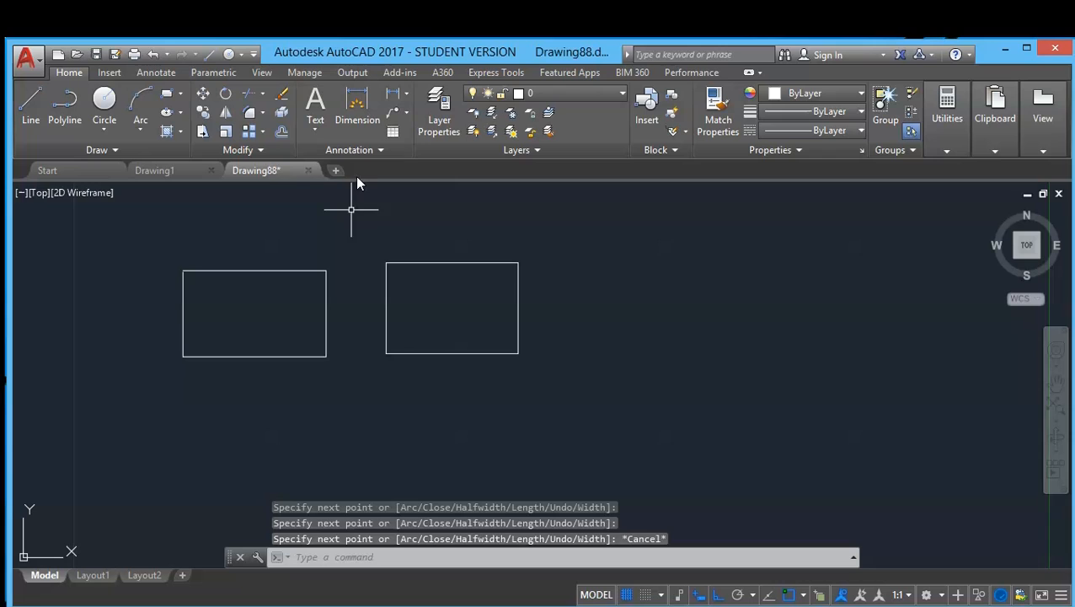
pyautogui.moveTo(325, 290)
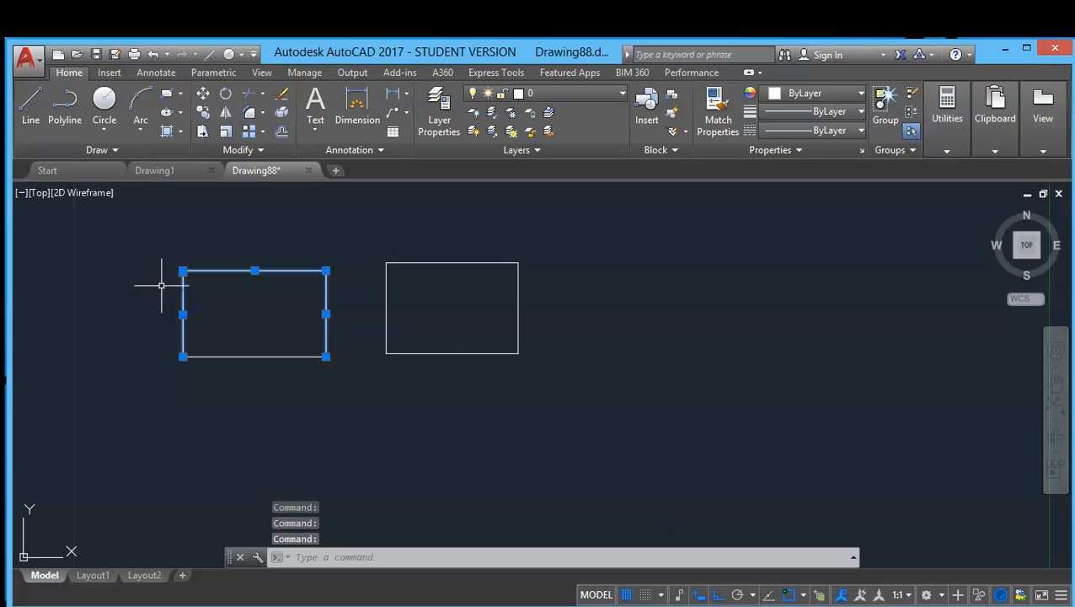
pyautogui.press('Escape')
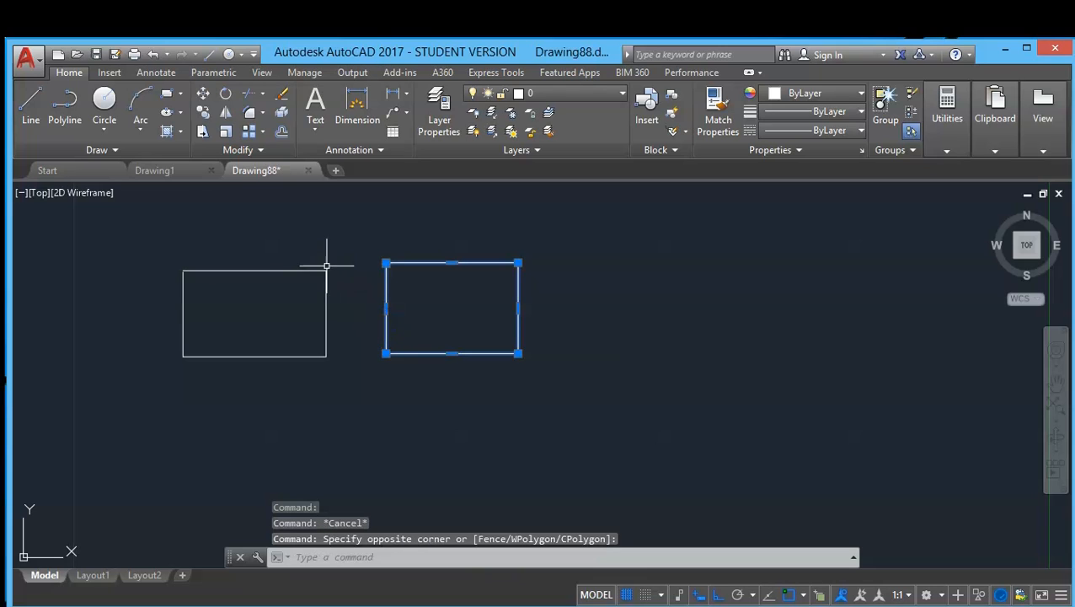
pyautogui.moveTo(586, 378)
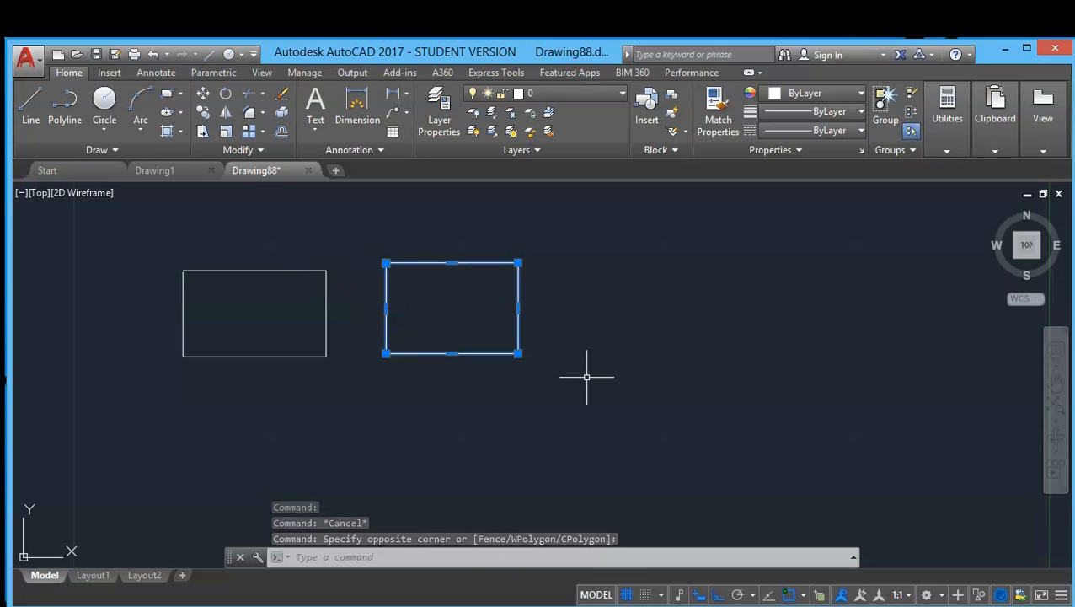
pyautogui.press('Escape')
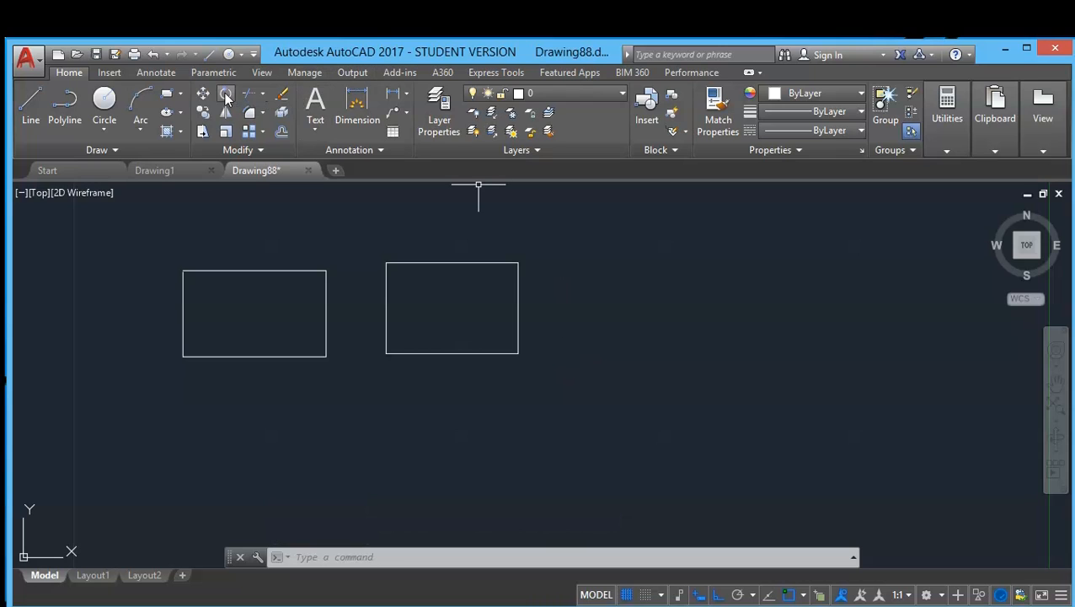
pyautogui.moveTo(282, 111)
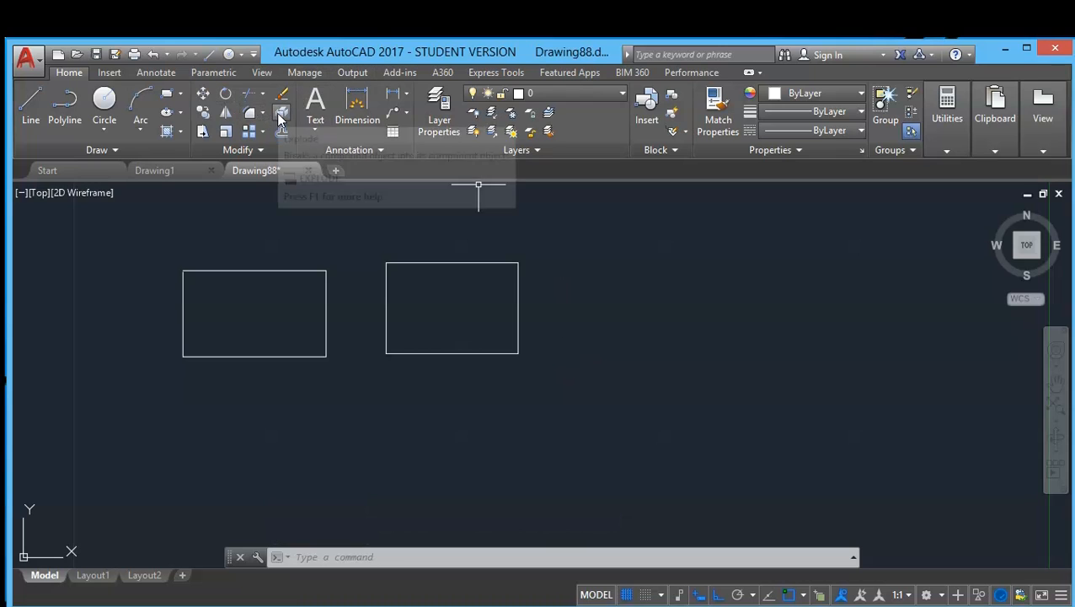
# - Explode the right polyline rectangle into individual line segments
pyautogui.click(282, 115)
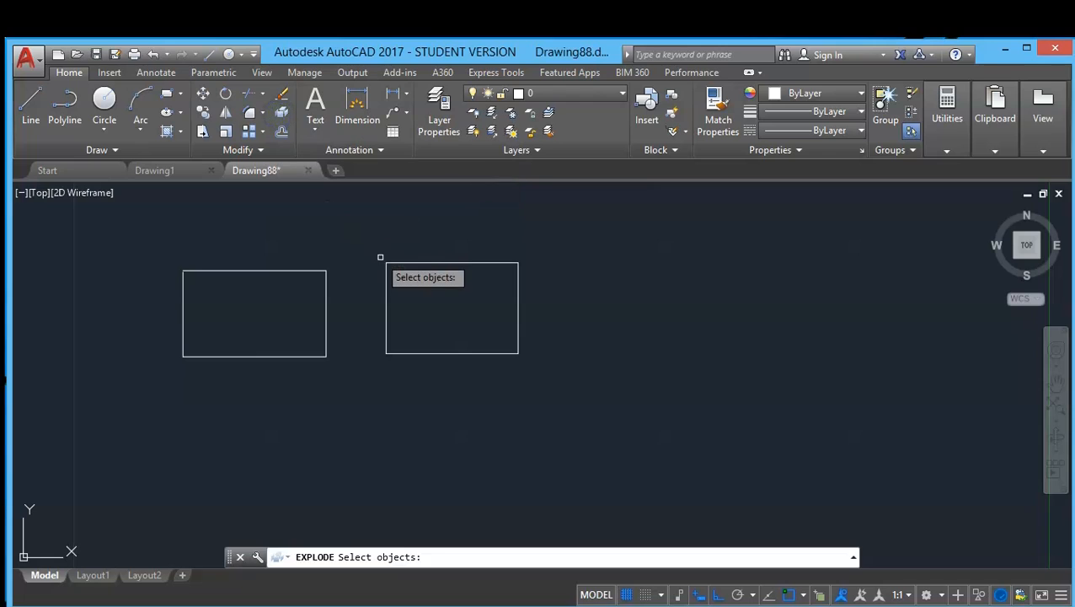
pyautogui.click(451, 307)
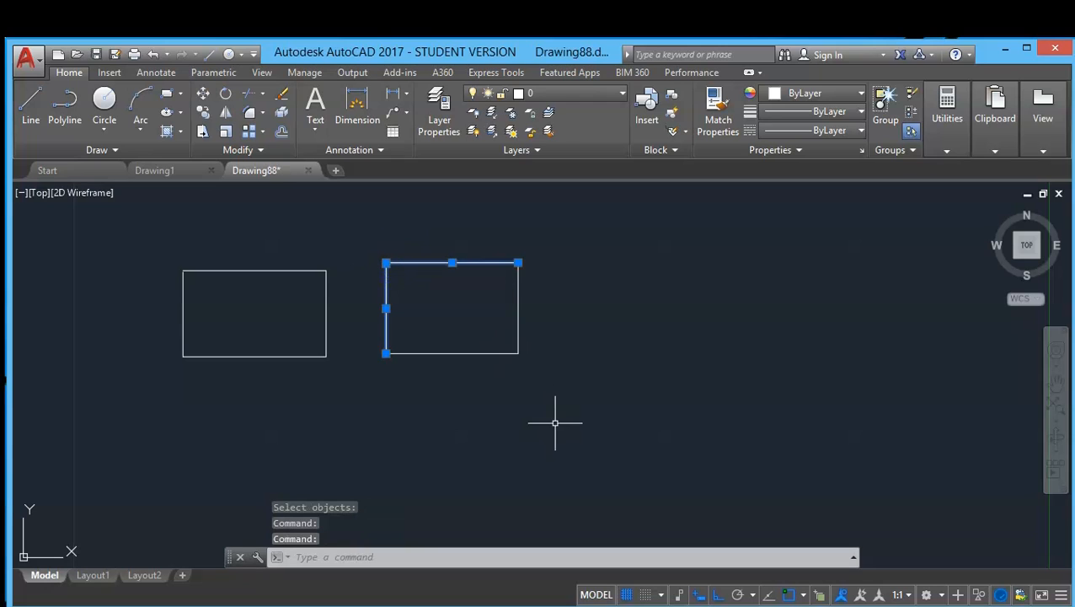
pyautogui.press('Escape')
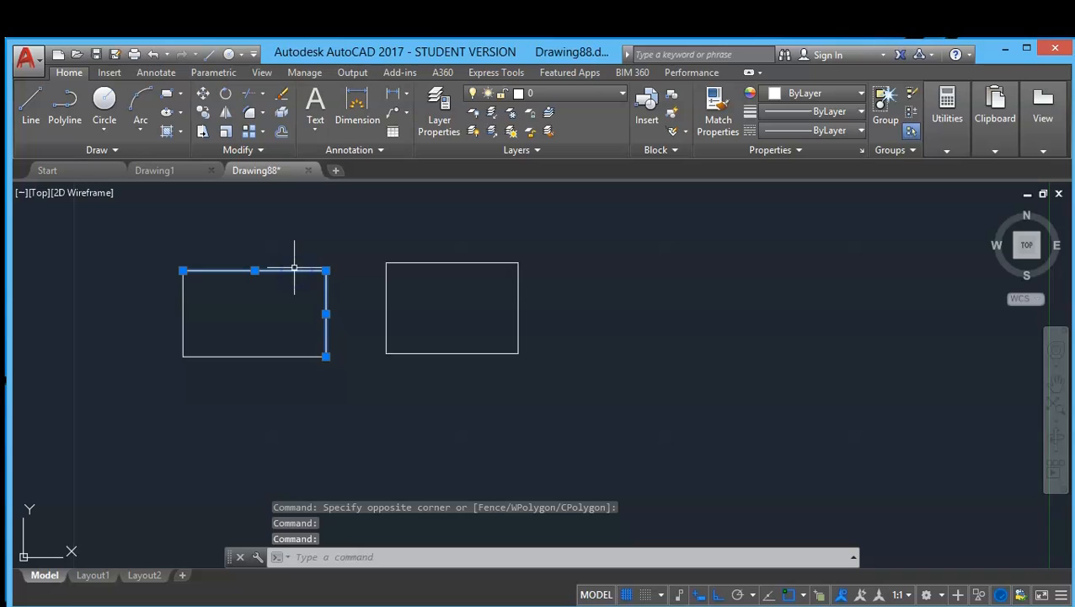
# - Join the left rectangle's four lines into one polyline, then select everything
pyautogui.press('Escape')
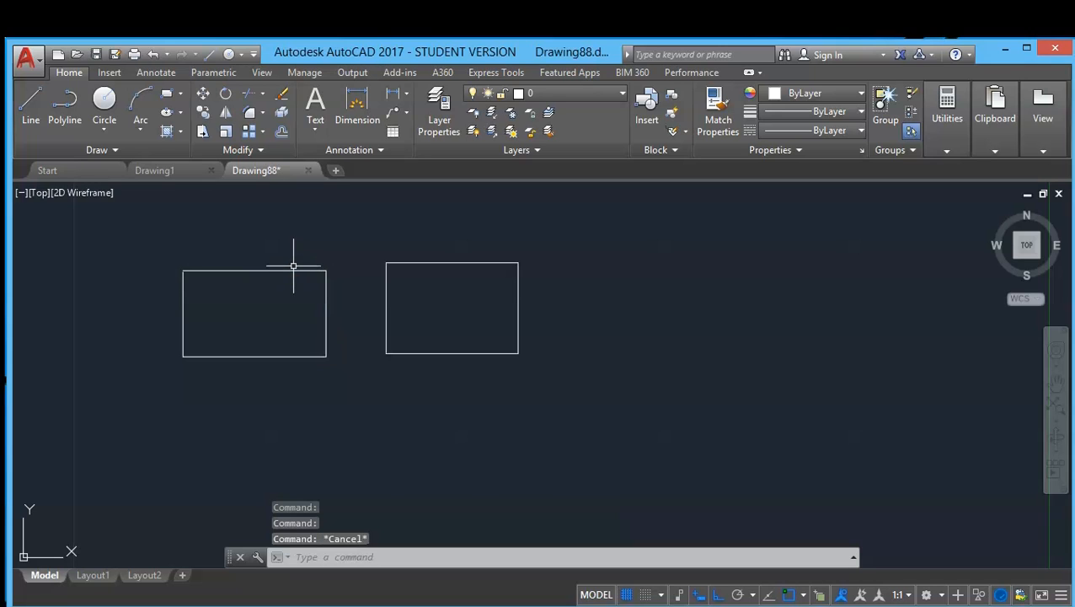
pyautogui.click(239, 148)
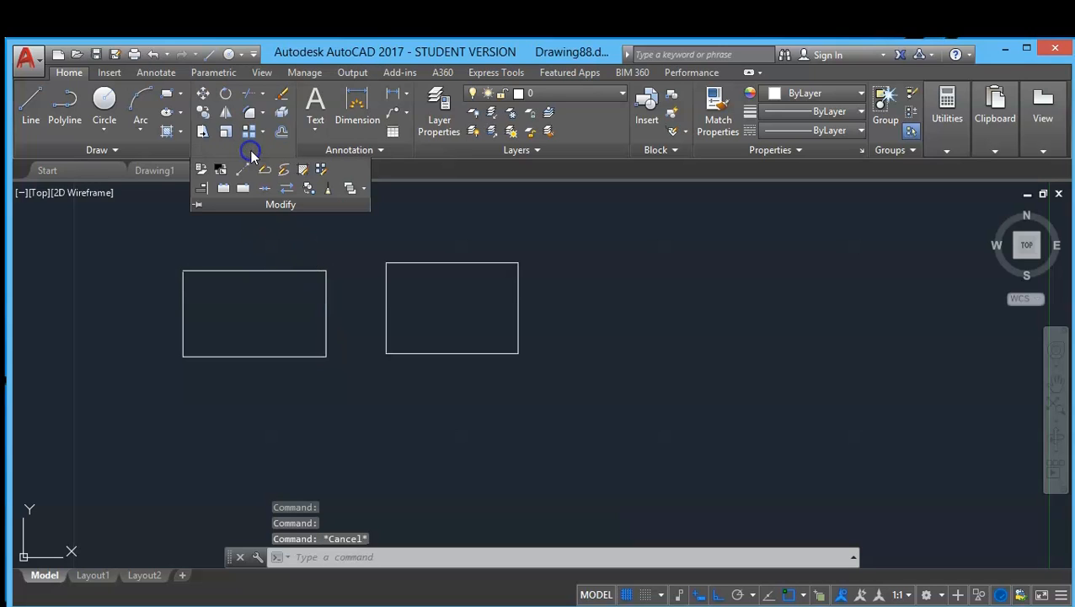
pyautogui.moveTo(265, 189)
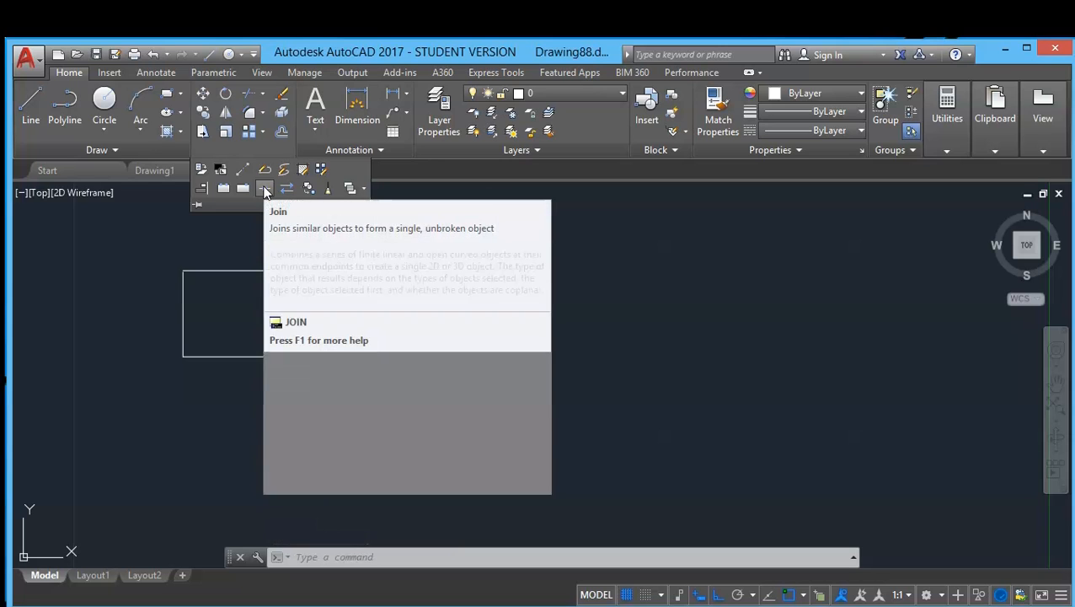
pyautogui.click(264, 188)
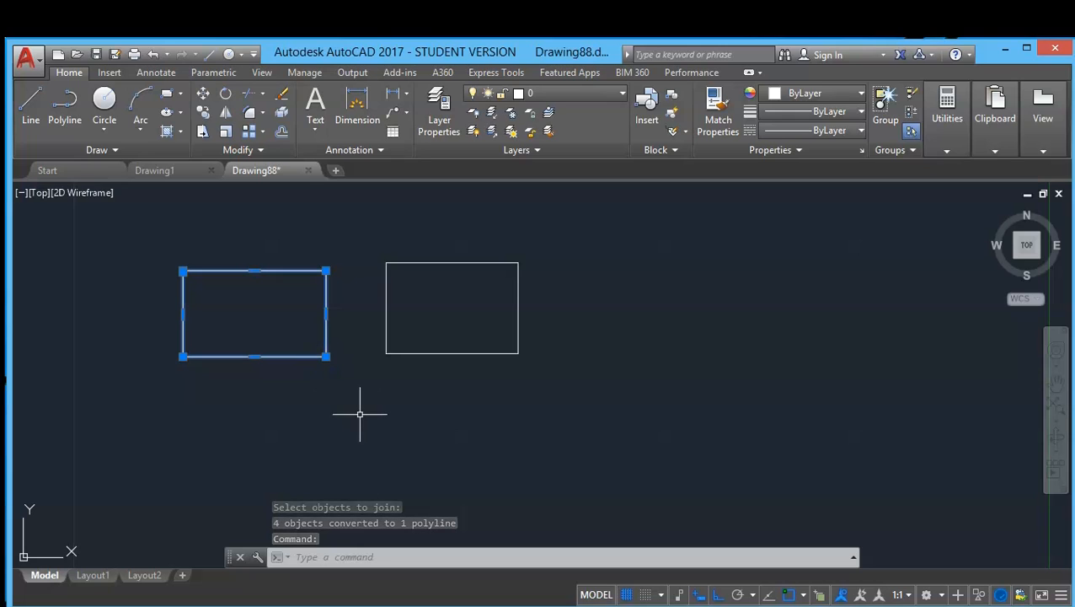
pyautogui.press('ctrl+a')
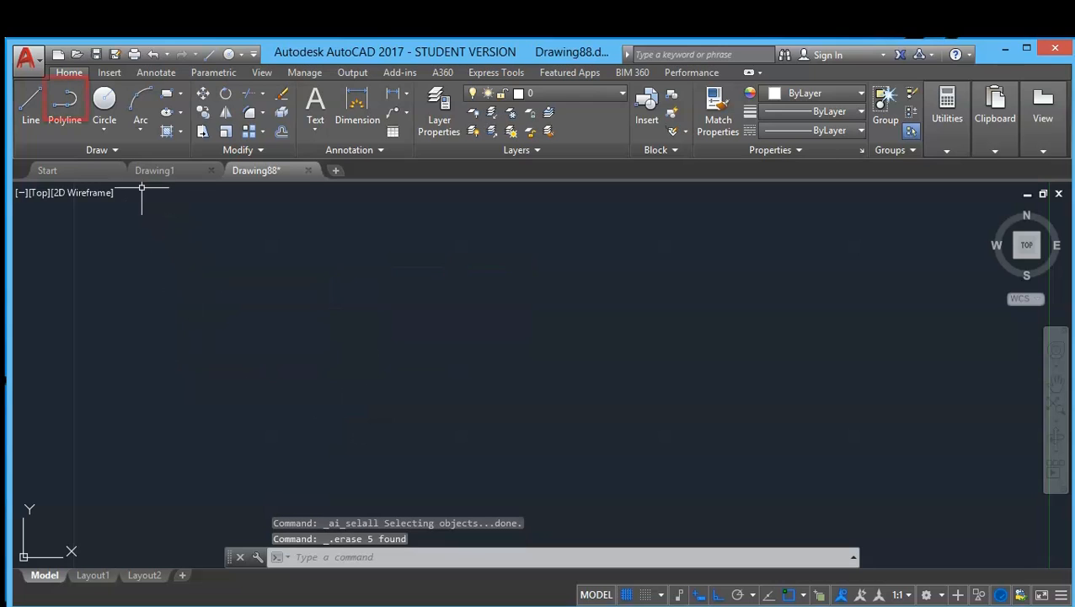
# - With the drawing cleared, start the Polyline command, cancel it and restart it with PL
pyautogui.click(64, 101)
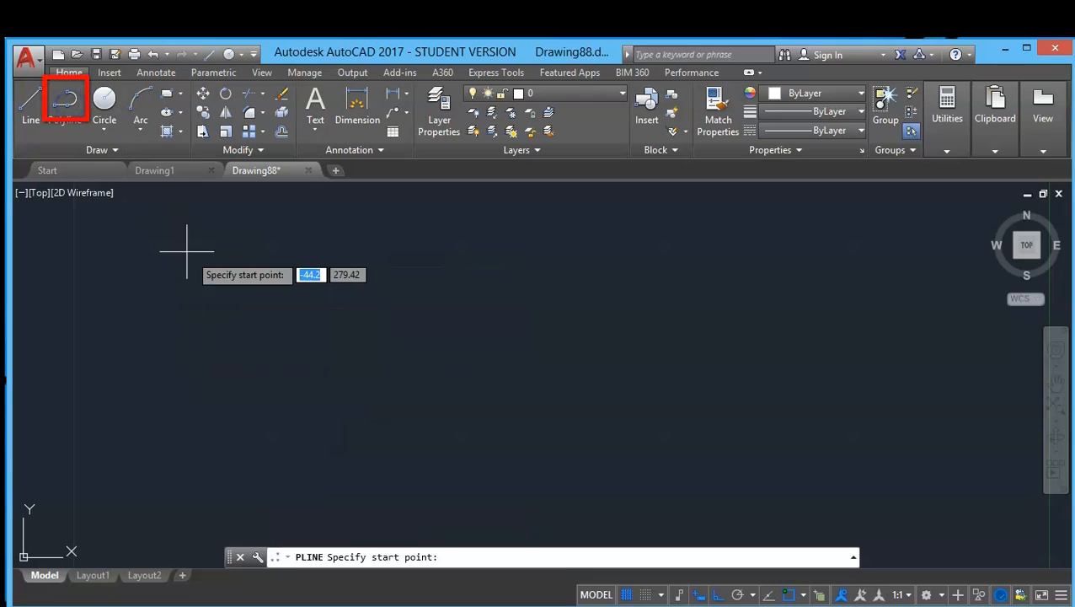
pyautogui.moveTo(209, 278)
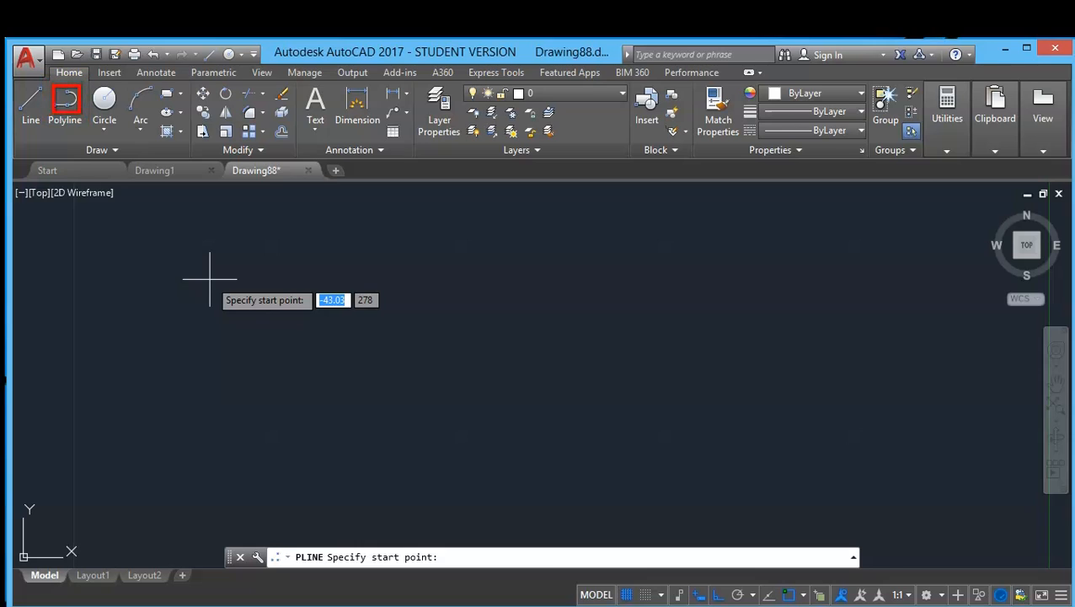
pyautogui.moveTo(209, 278)
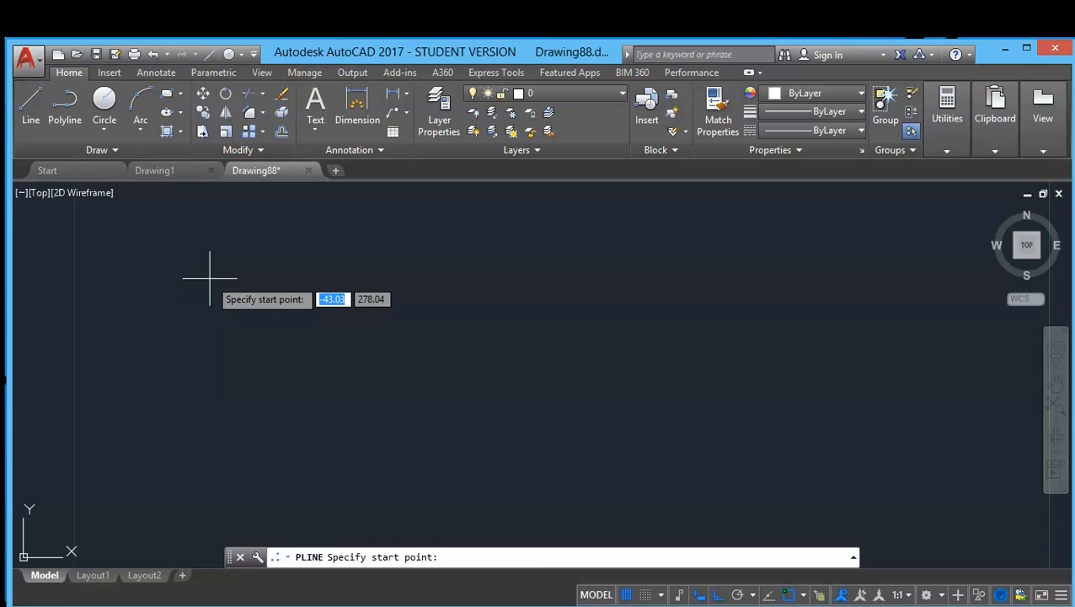
pyautogui.press('Escape')
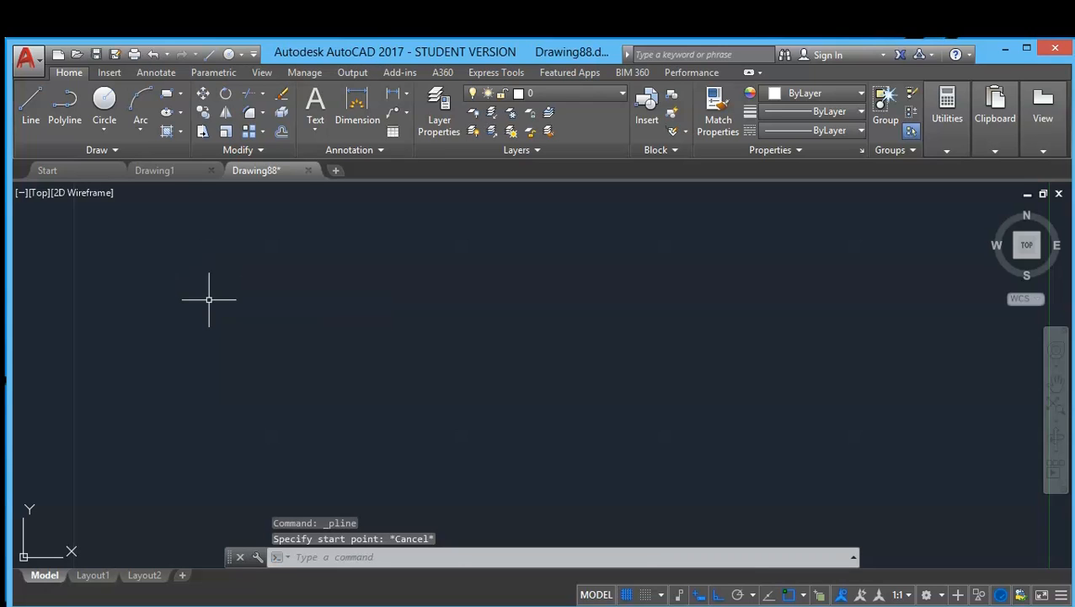
pyautogui.write('PLINE Specify start point:')
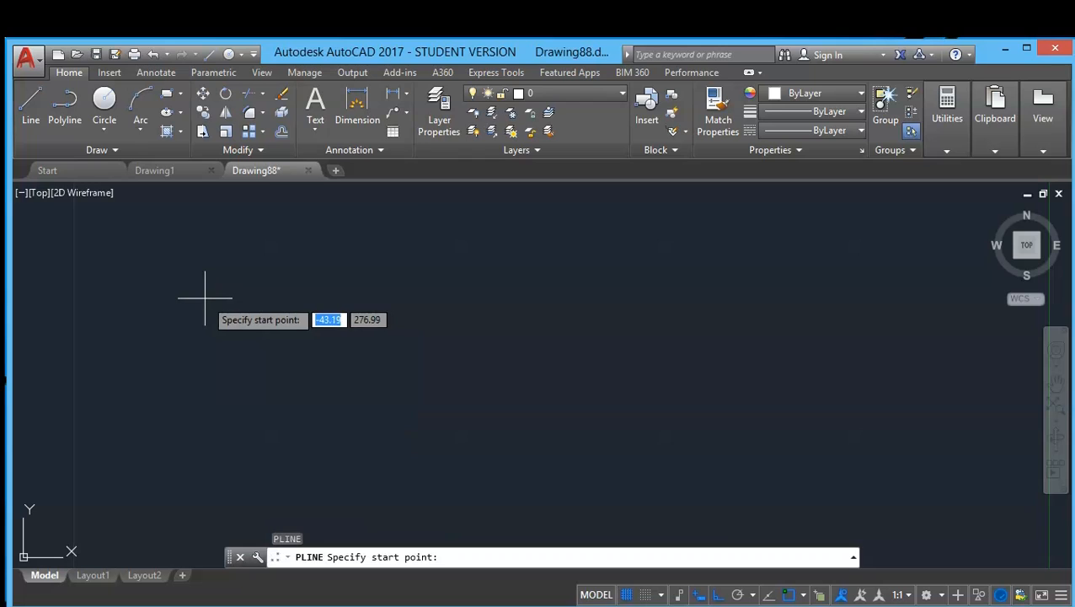
# - Place the polyline's start point and first straight segment with Ortho mode on
pyautogui.click(184, 290)
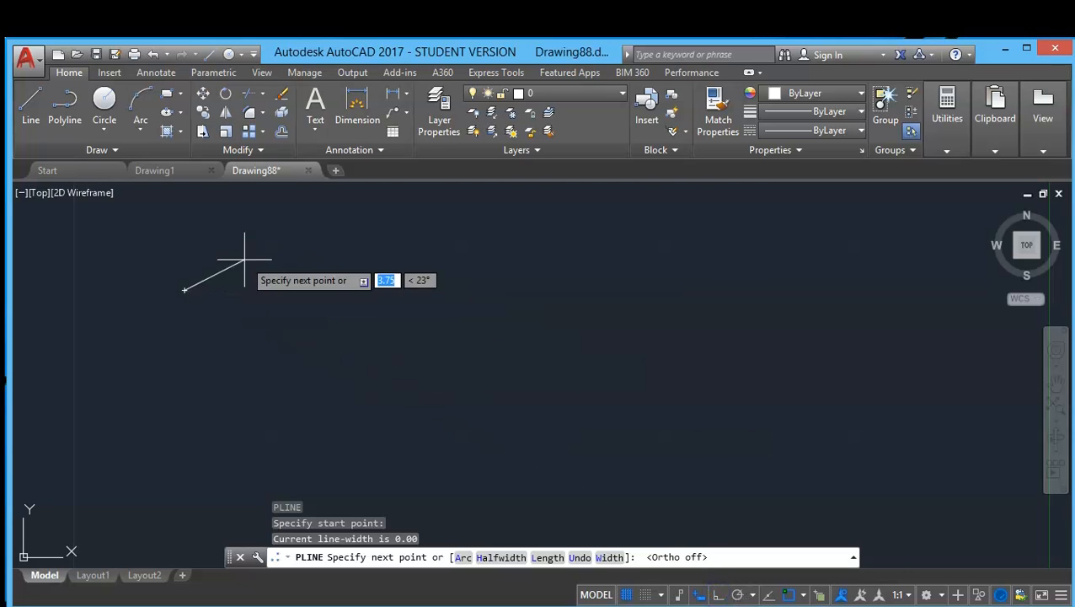
pyautogui.click(698, 532)
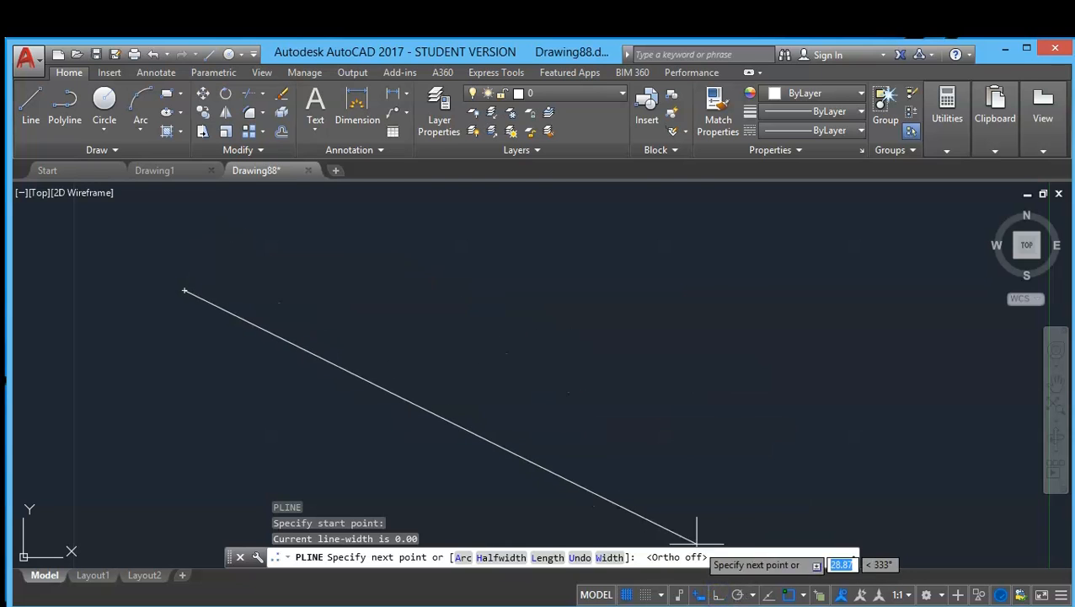
pyautogui.press('f8')
pyautogui.write('A')
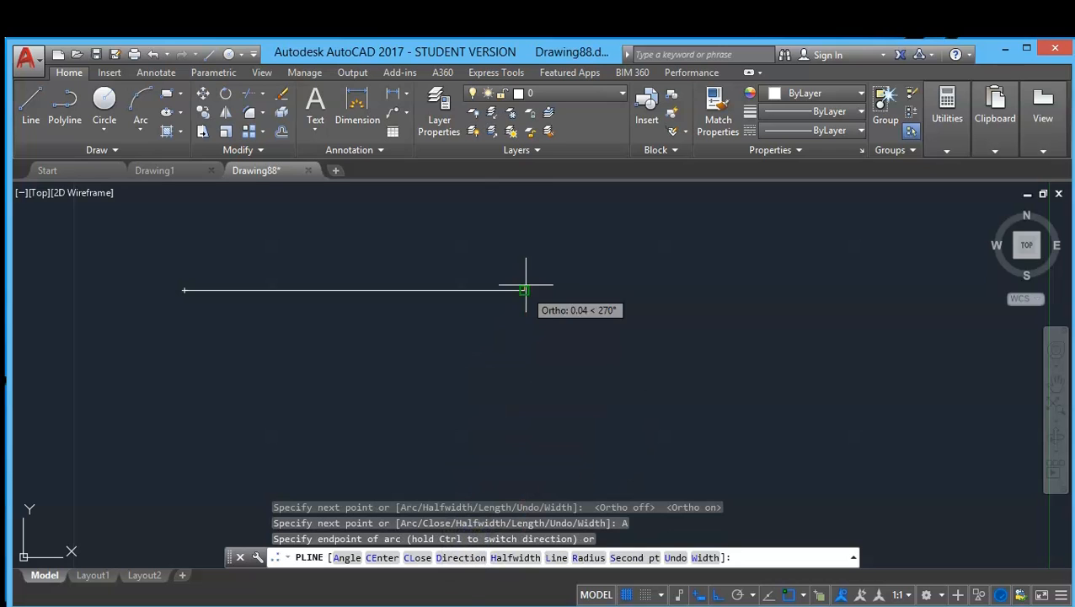
pyautogui.moveTo(529, 232)
pyautogui.write('5')
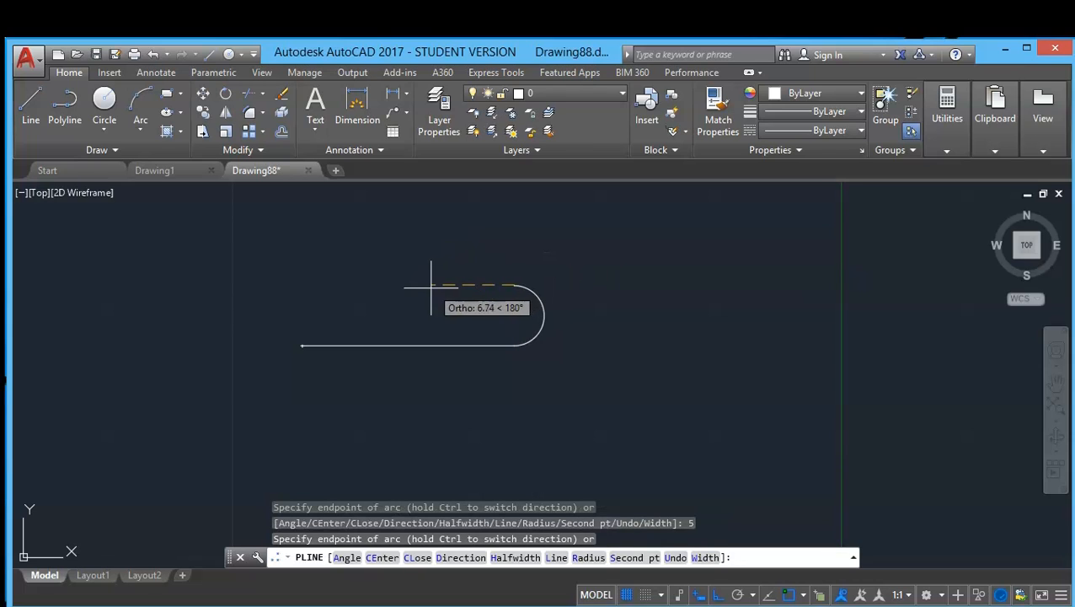
pyautogui.moveTo(377, 280)
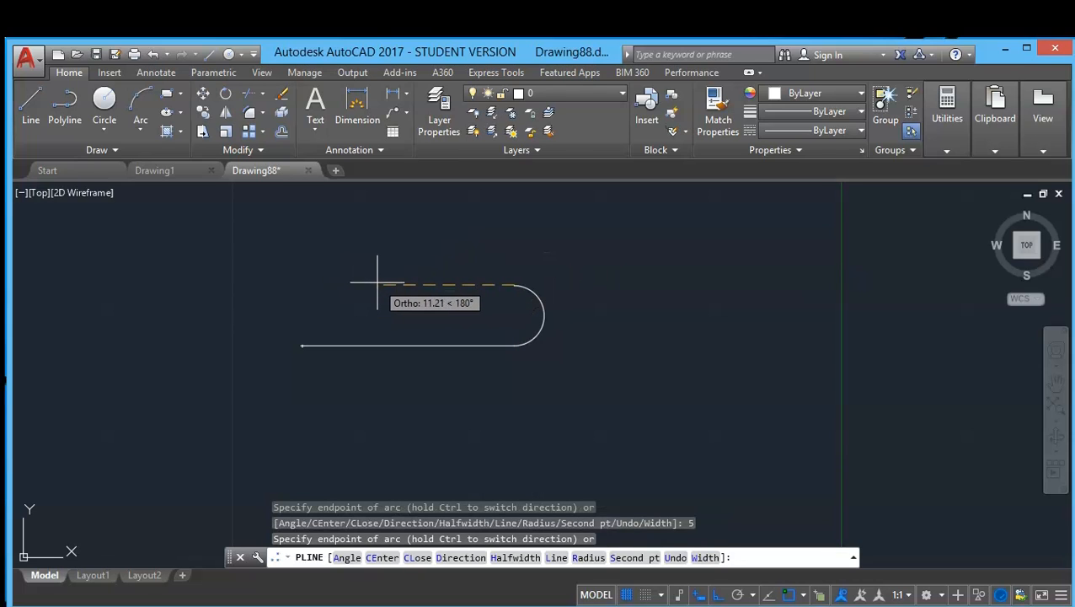
pyautogui.moveTo(445, 295)
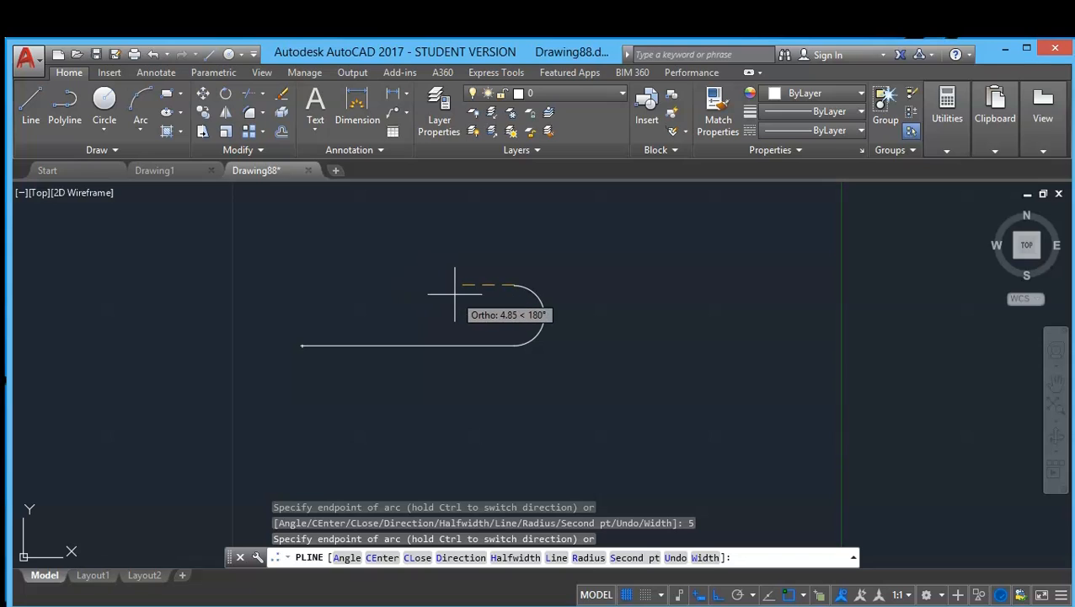
pyautogui.moveTo(455, 295)
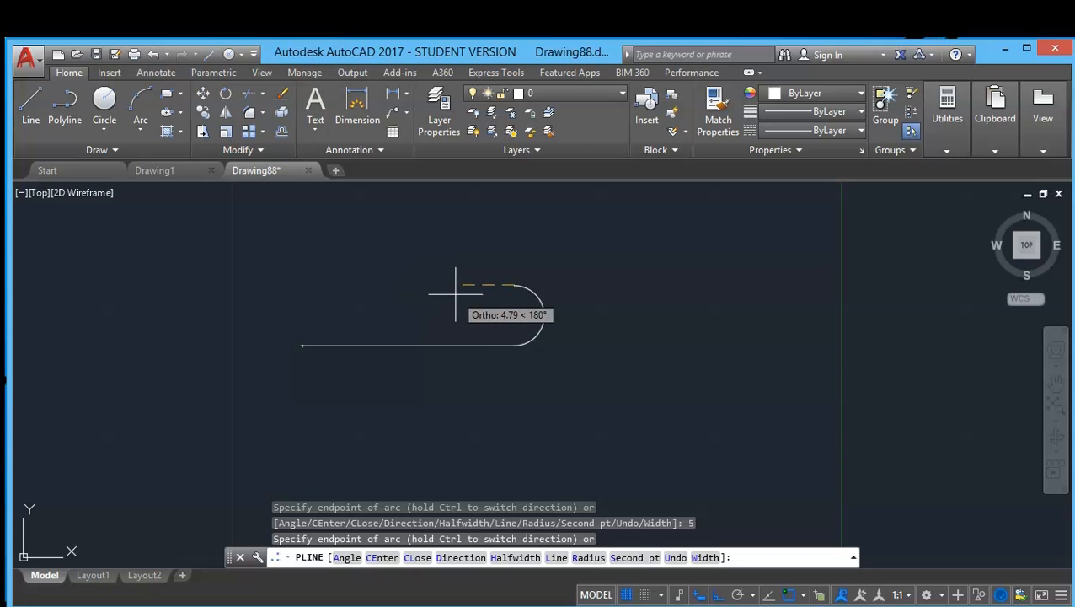
pyautogui.moveTo(485, 295)
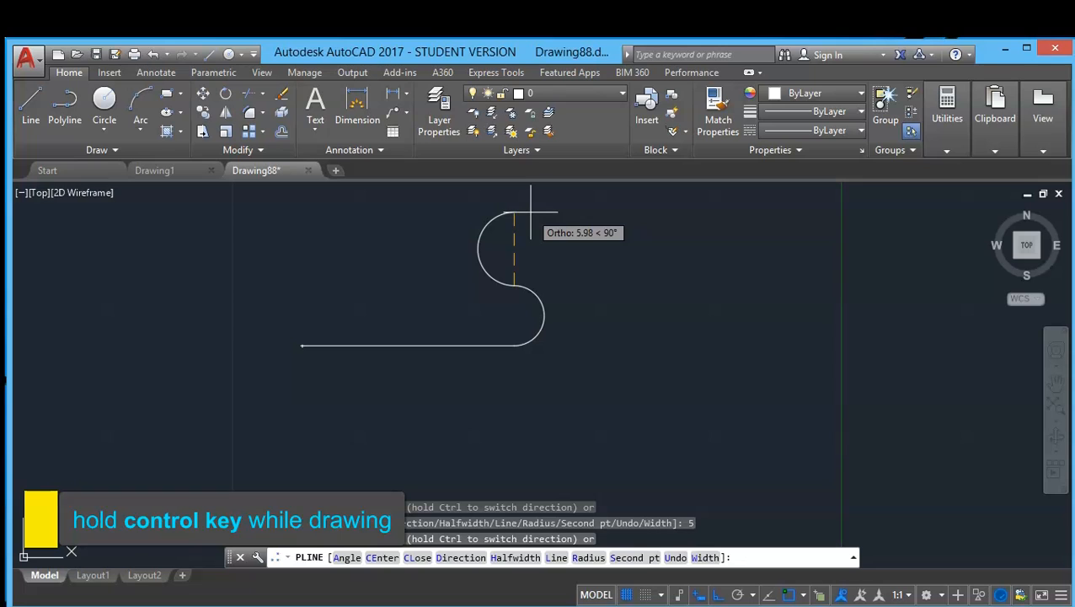
pyautogui.moveTo(489, 256)
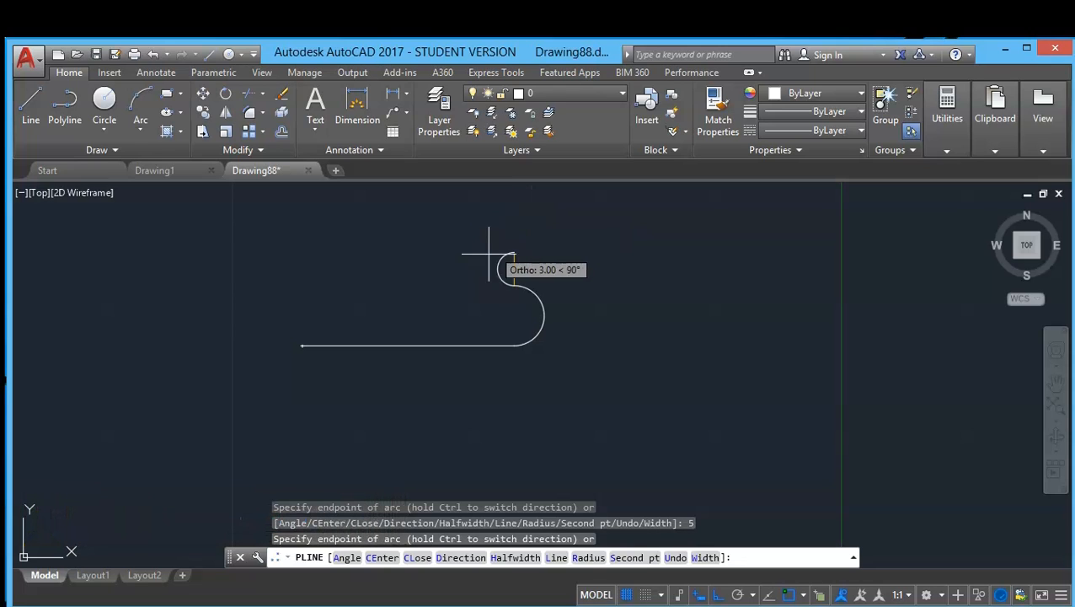
pyautogui.moveTo(458, 290)
pyautogui.write('L')
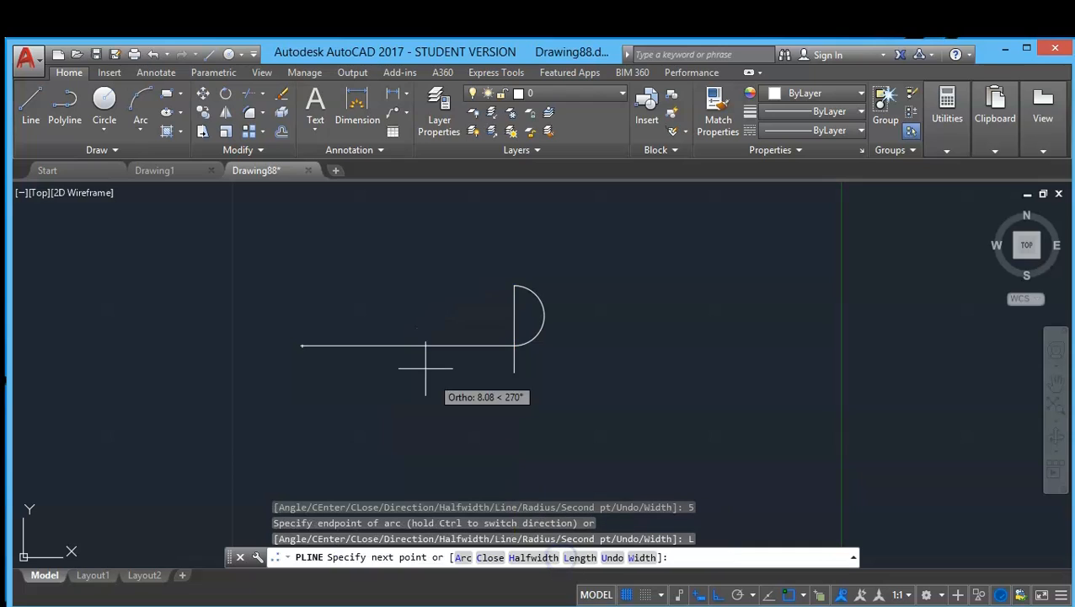
pyautogui.moveTo(367, 290)
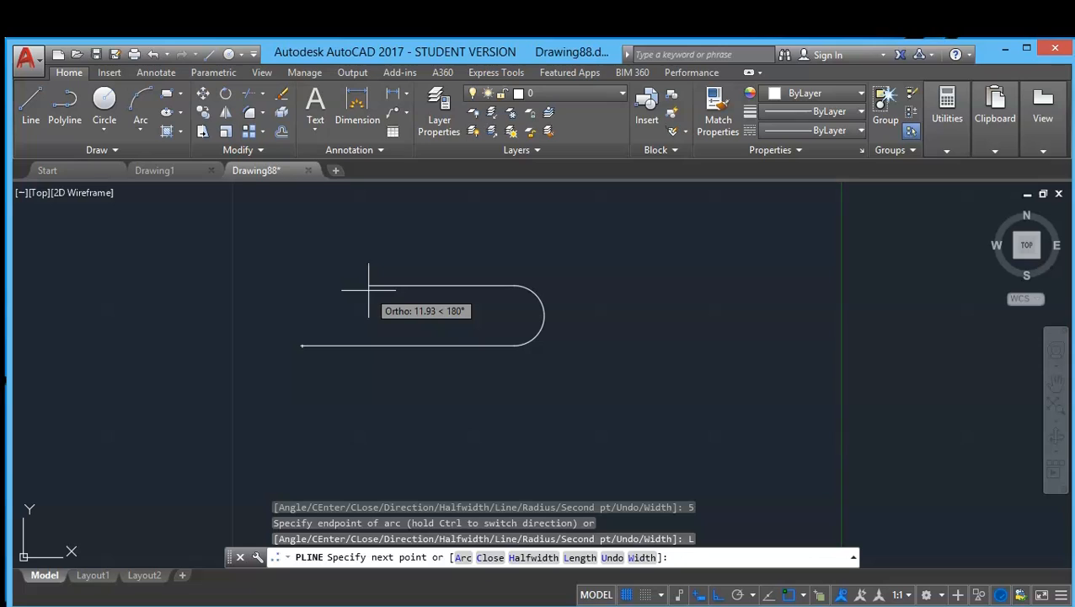
pyautogui.moveTo(374, 328)
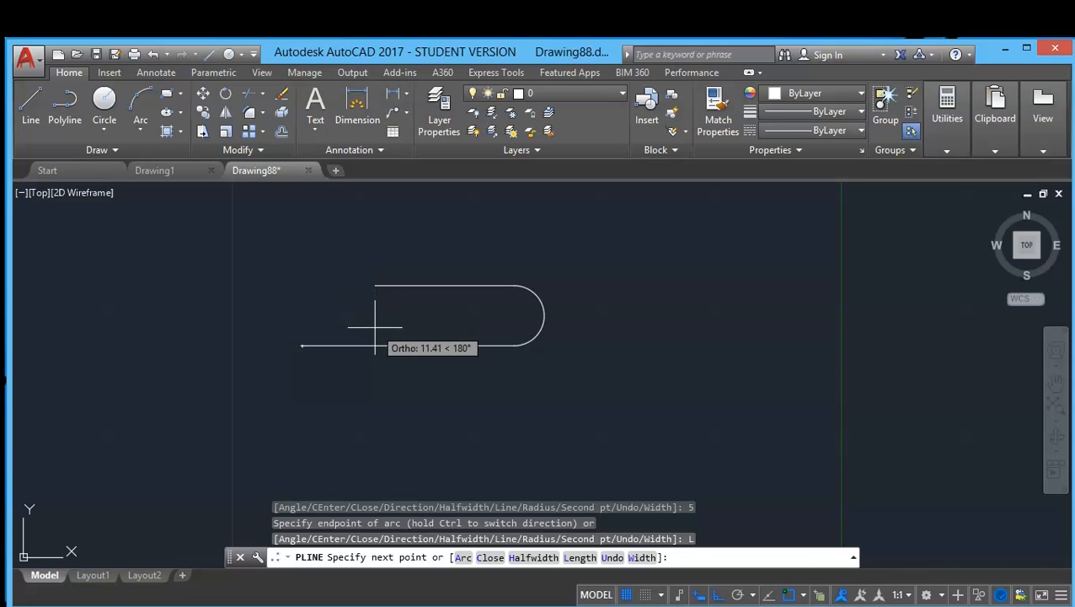
pyautogui.moveTo(347, 305)
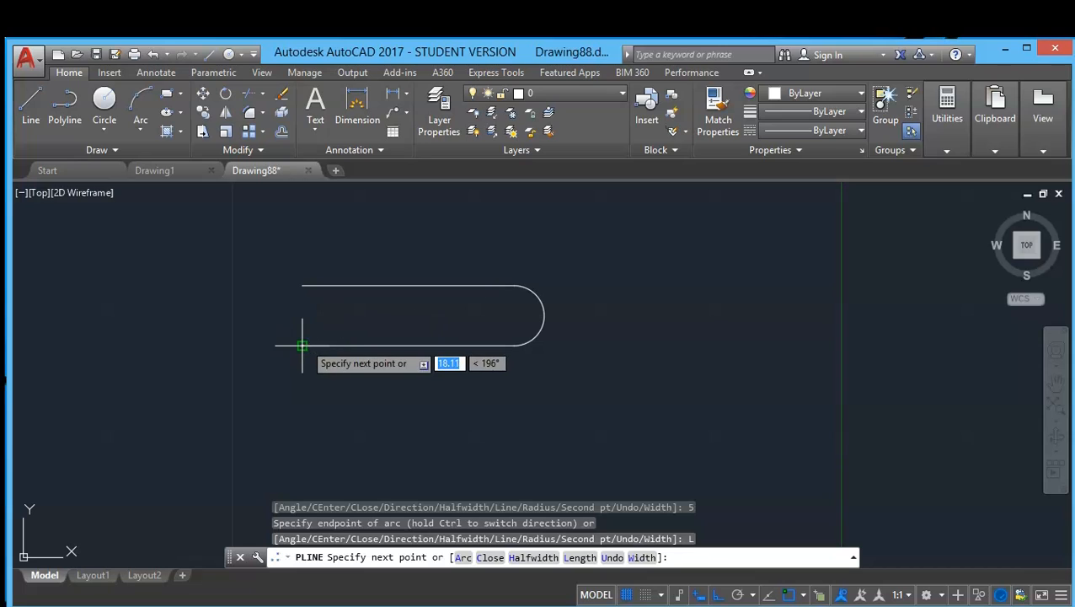
# - Close the polyline back to its start to form the teardrop shape
pyautogui.write('c')
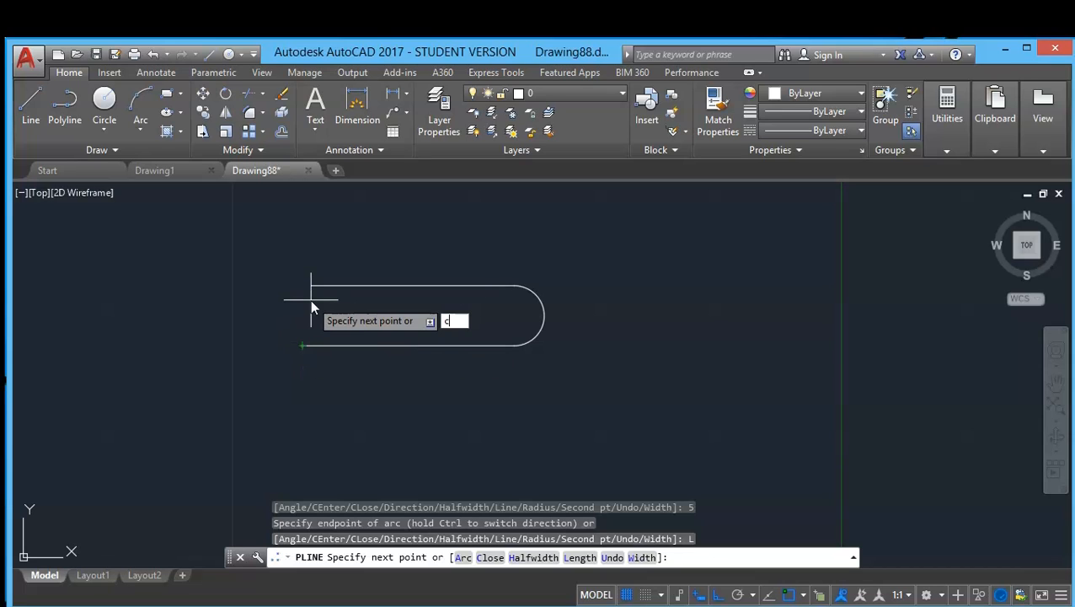
pyautogui.press('Return')
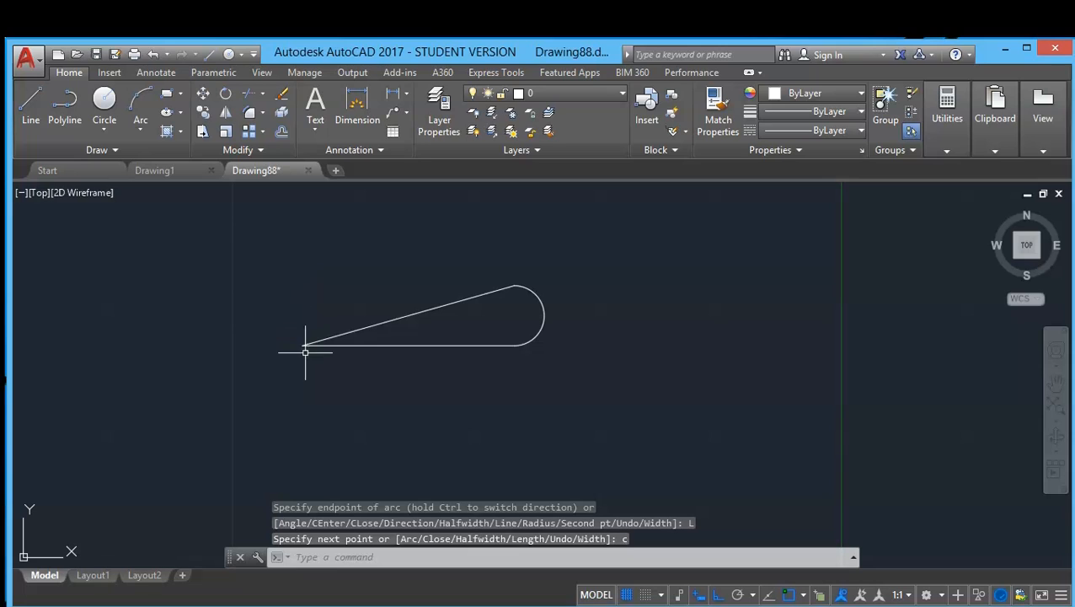
pyautogui.moveTo(415, 448)
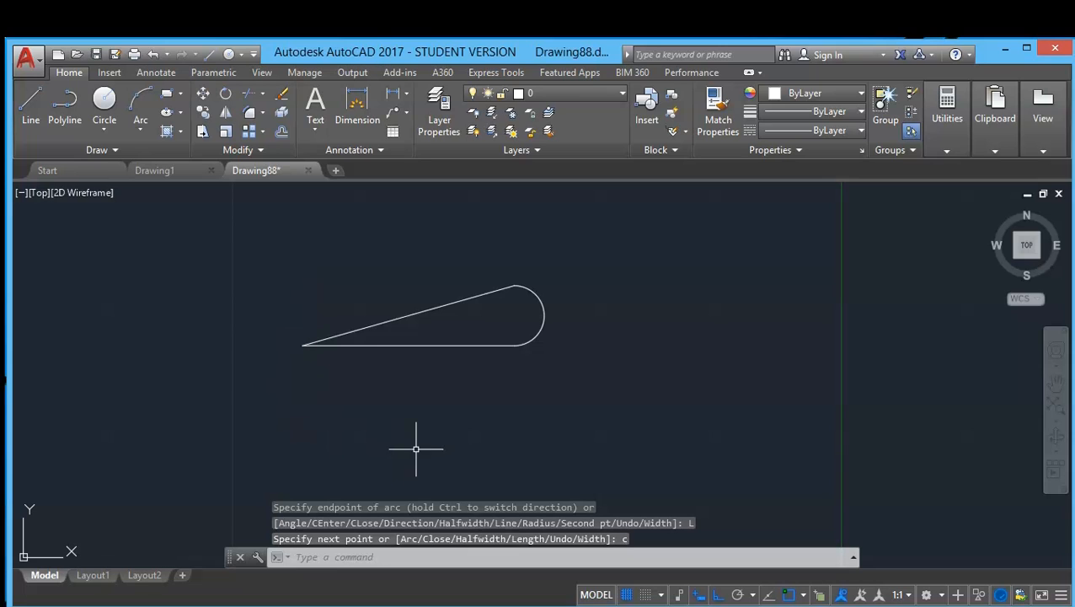
pyautogui.moveTo(391, 435)
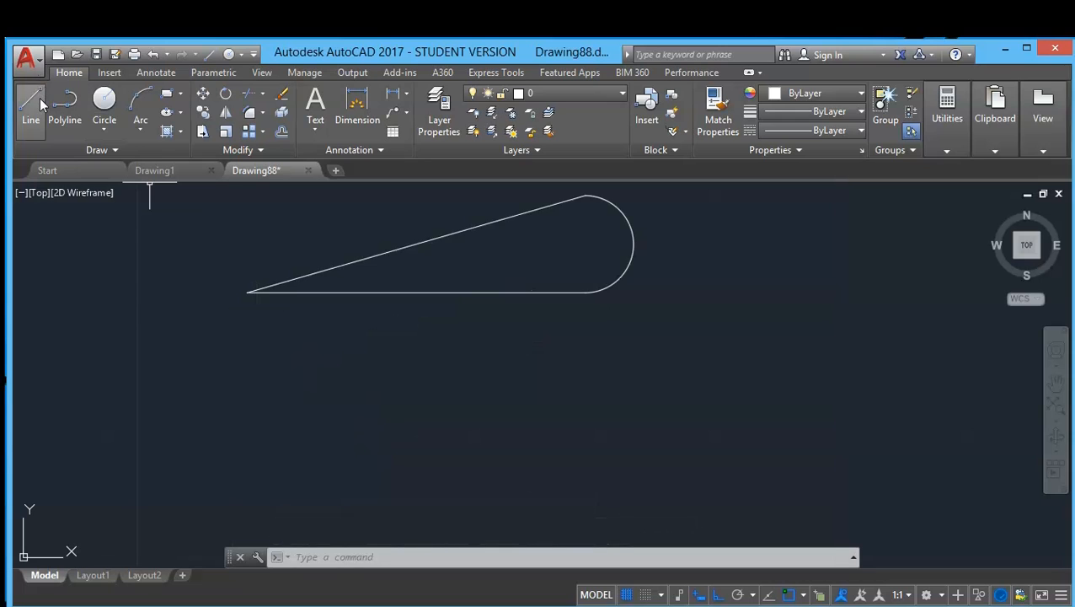
# - Draw a straight horizontal polyline below the teardrop with uniform width 0.1
pyautogui.click(64, 101)
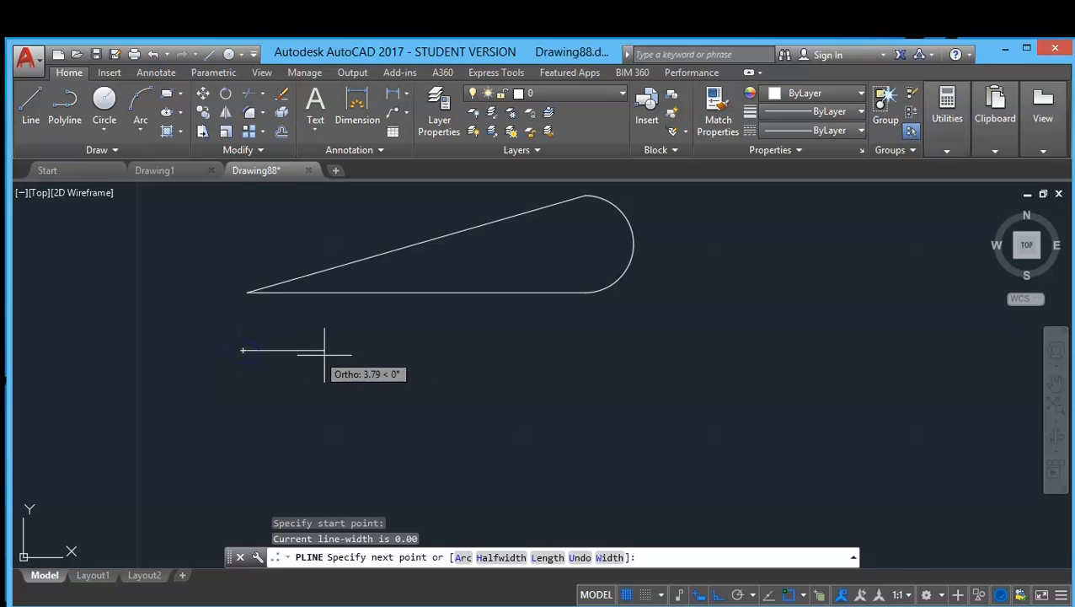
pyautogui.moveTo(549, 463)
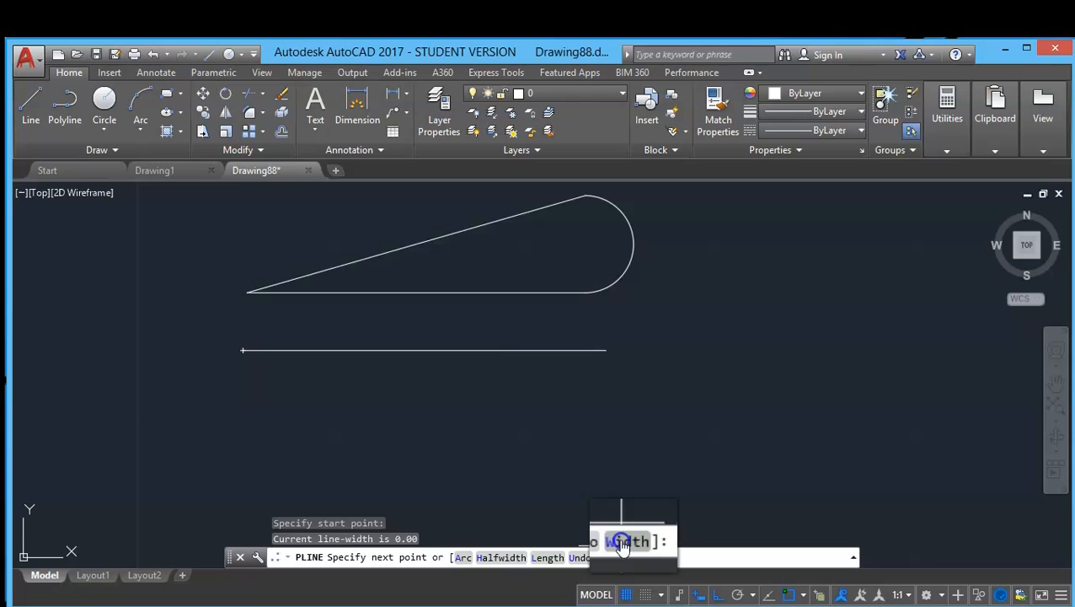
pyautogui.click(626, 541)
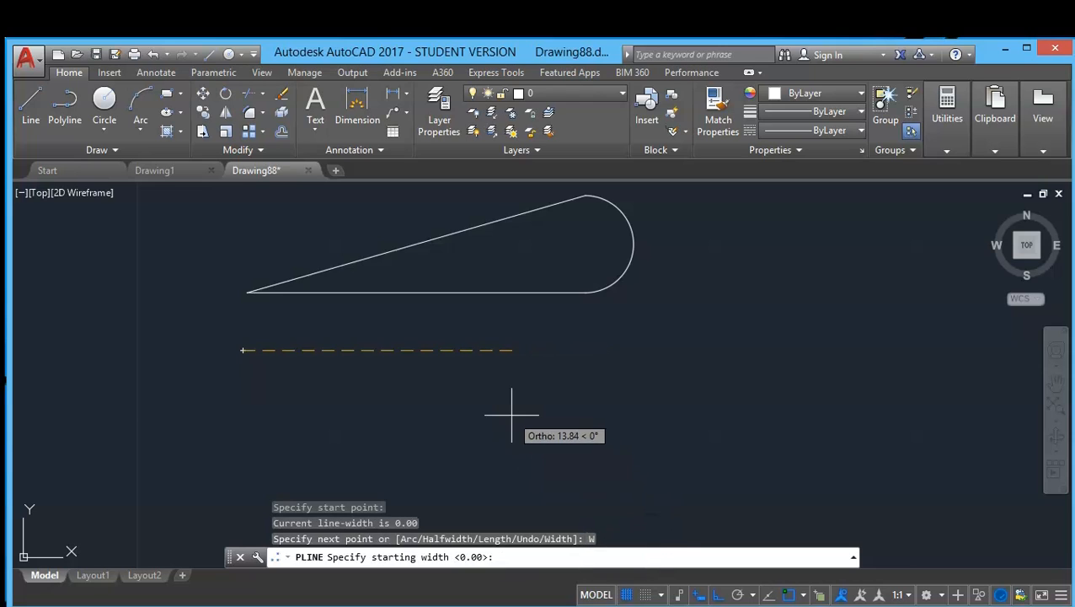
pyautogui.write('0')
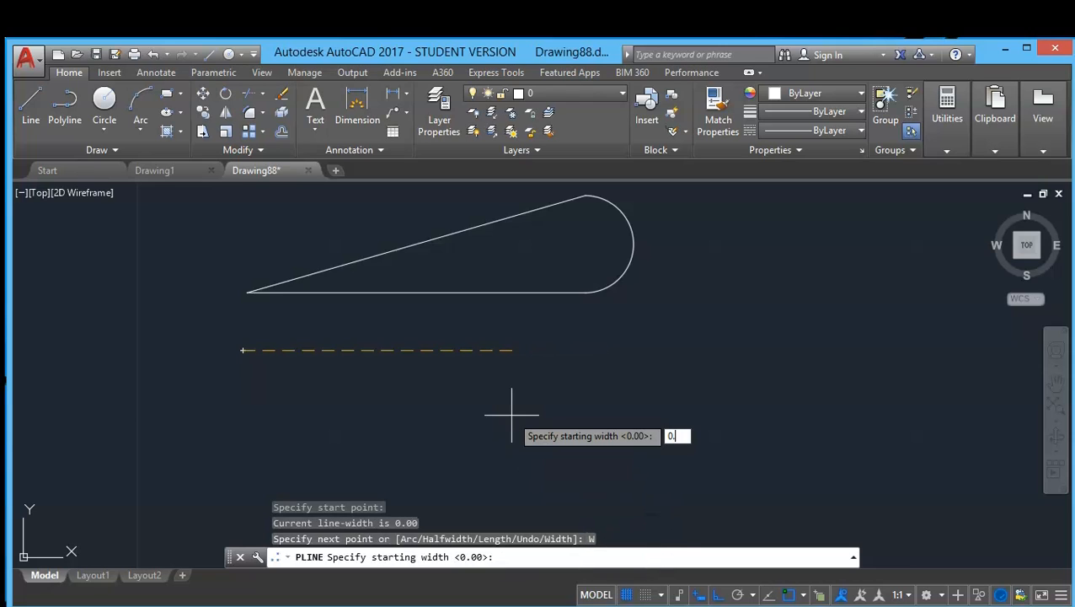
pyautogui.write('1')
pyautogui.write('0.')
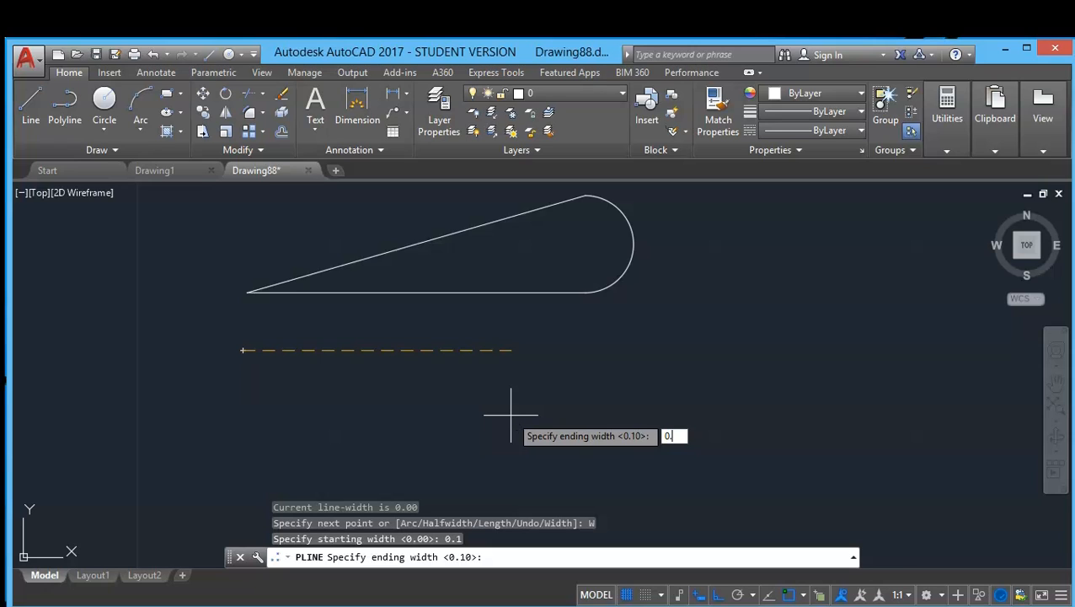
pyautogui.write('1')
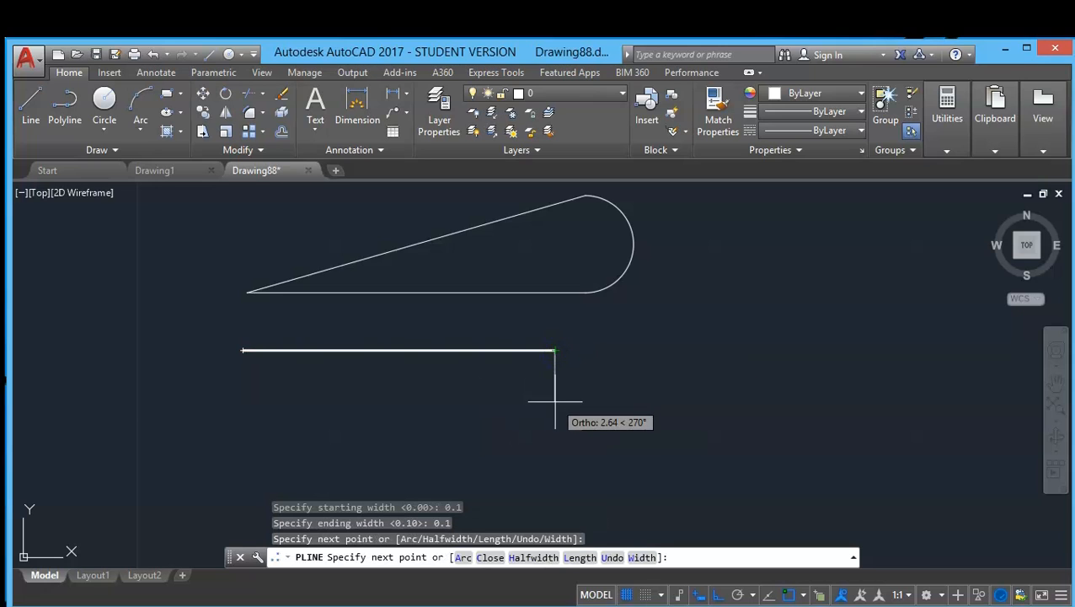
pyautogui.press('Escape')
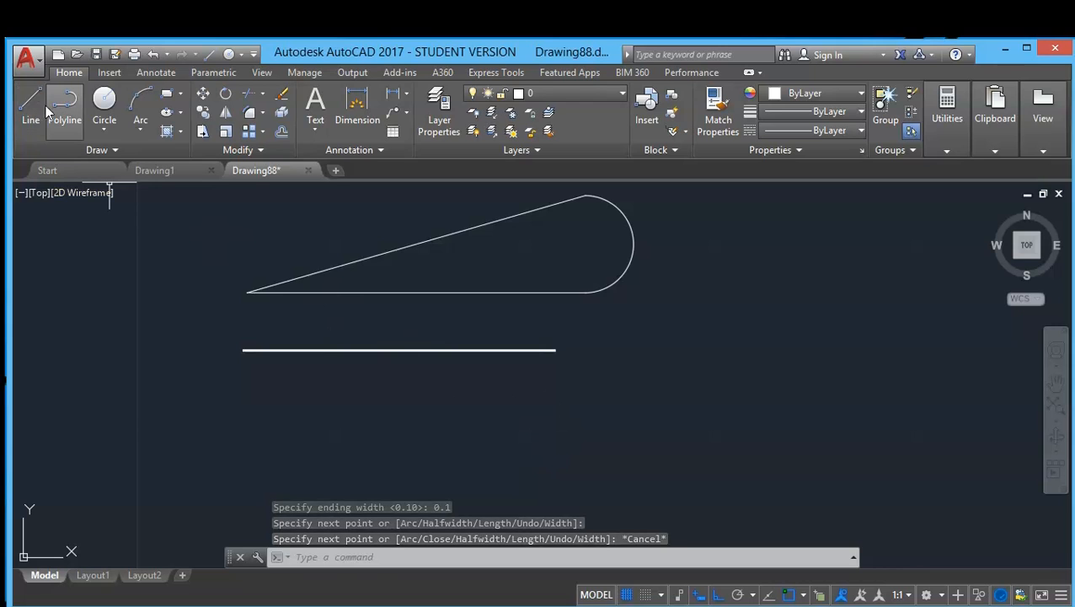
pyautogui.moveTo(64, 109)
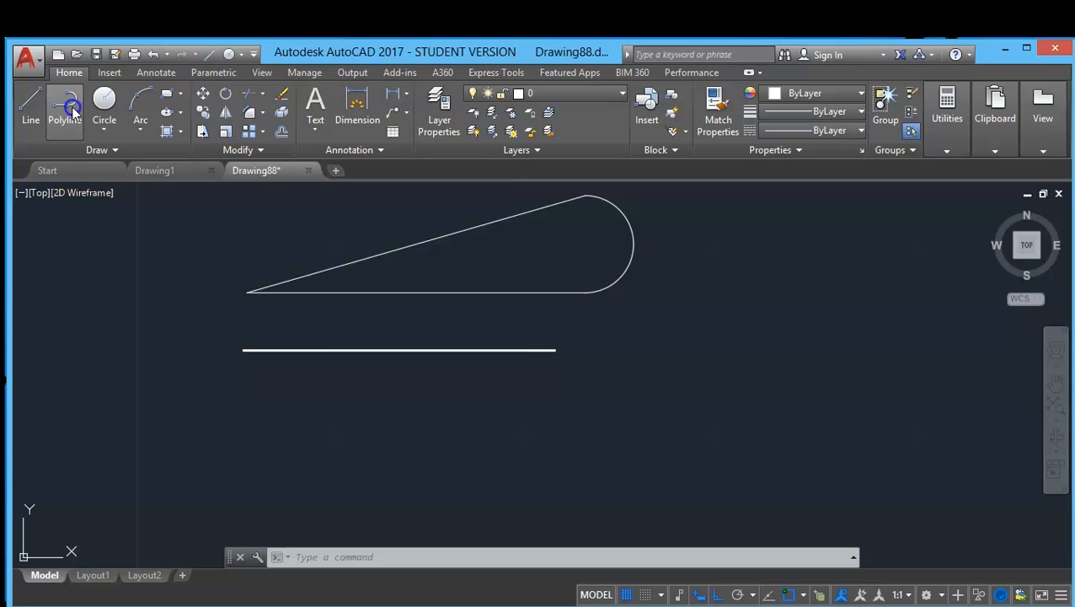
# - Draw a wedge polyline below the thick line tapering from width 0.3 to 2.5
pyautogui.click(64, 105)
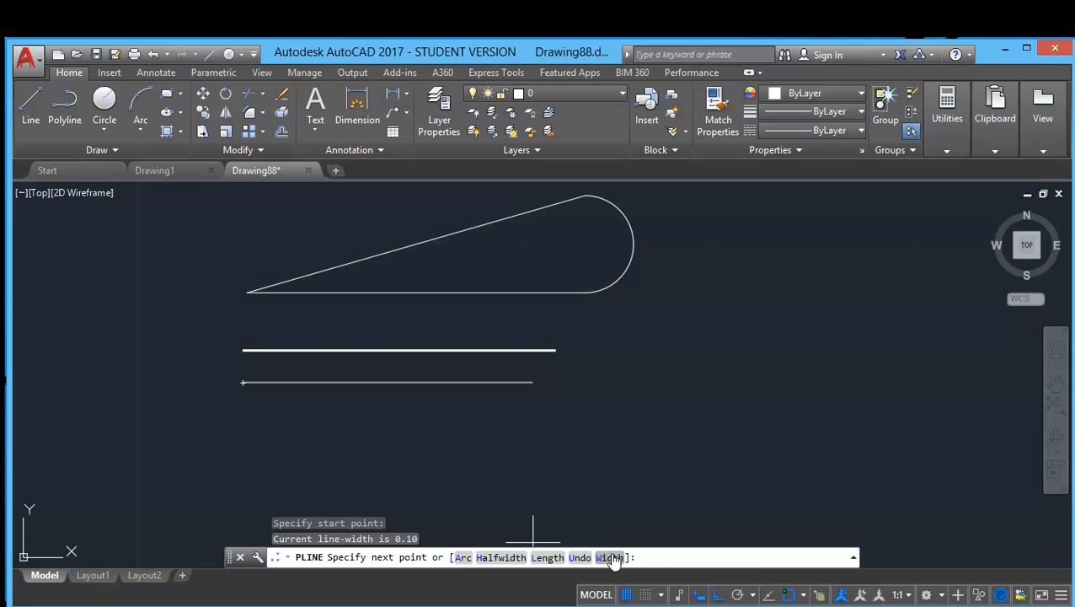
pyautogui.click(610, 556)
pyautogui.write('0.3')
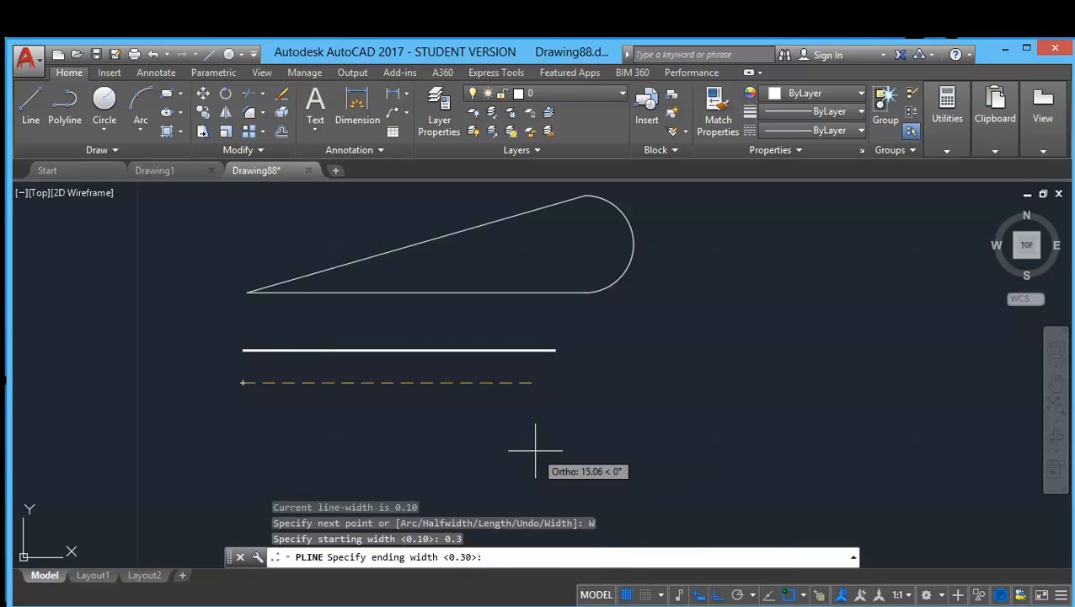
pyautogui.write('2')
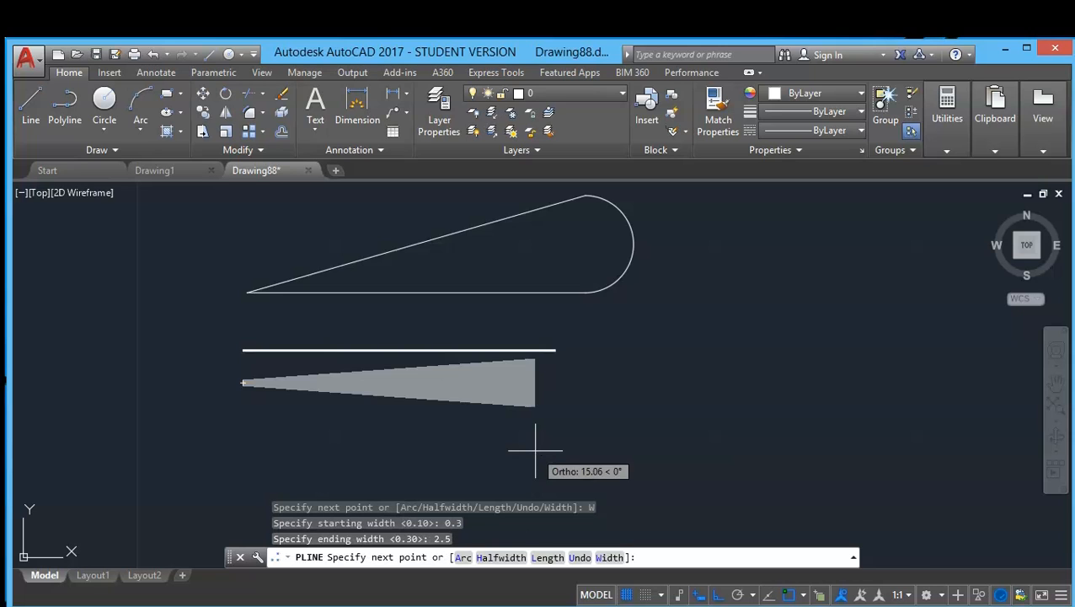
pyautogui.moveTo(556, 418)
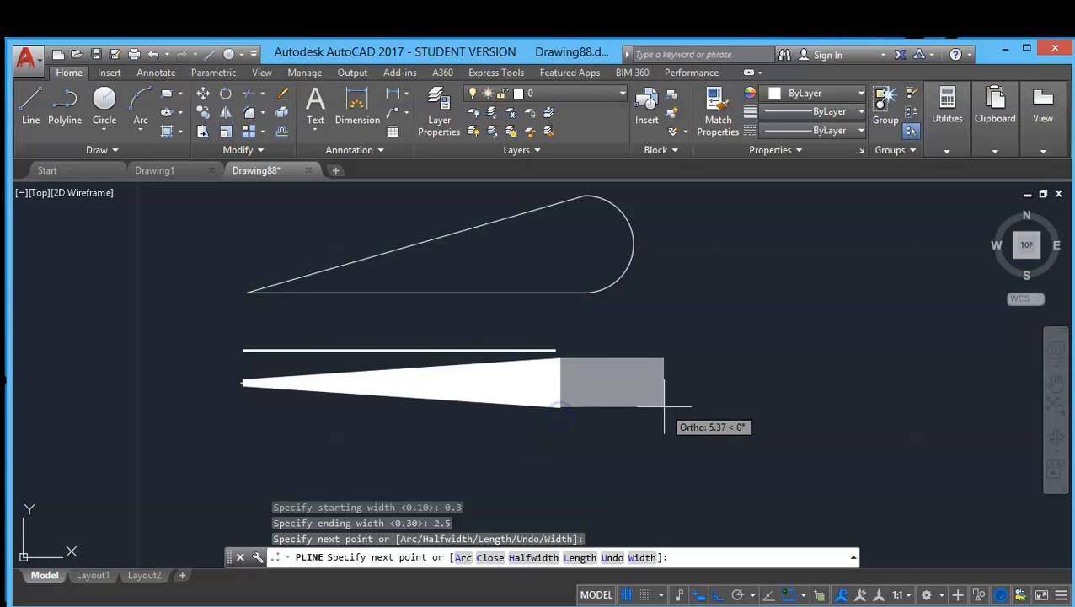
pyautogui.press('Escape')
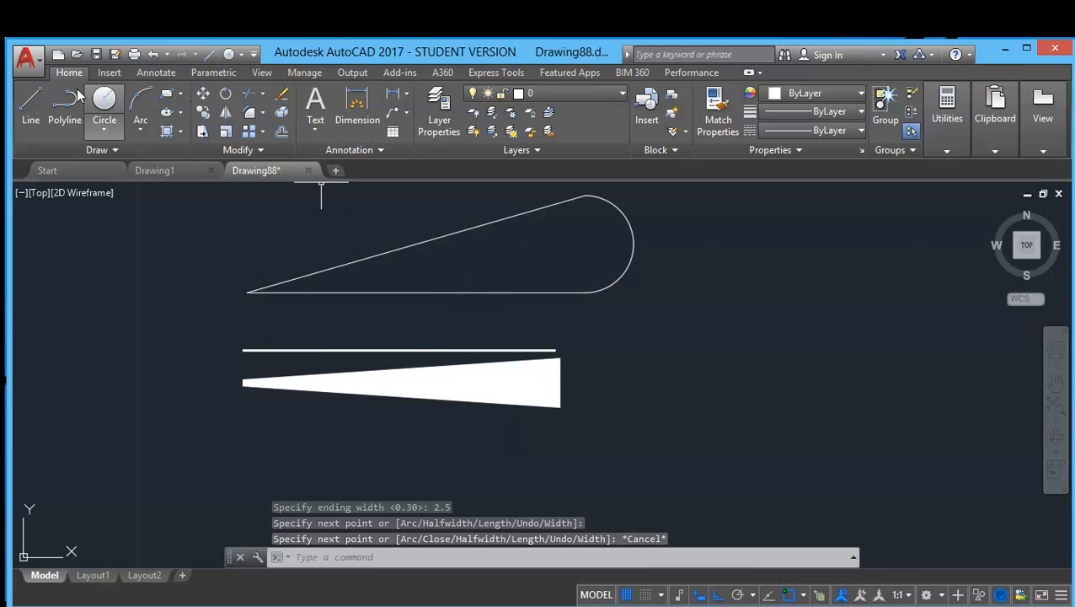
# - Draw a zero-width straight polyline beneath the wedge
pyautogui.click(64, 101)
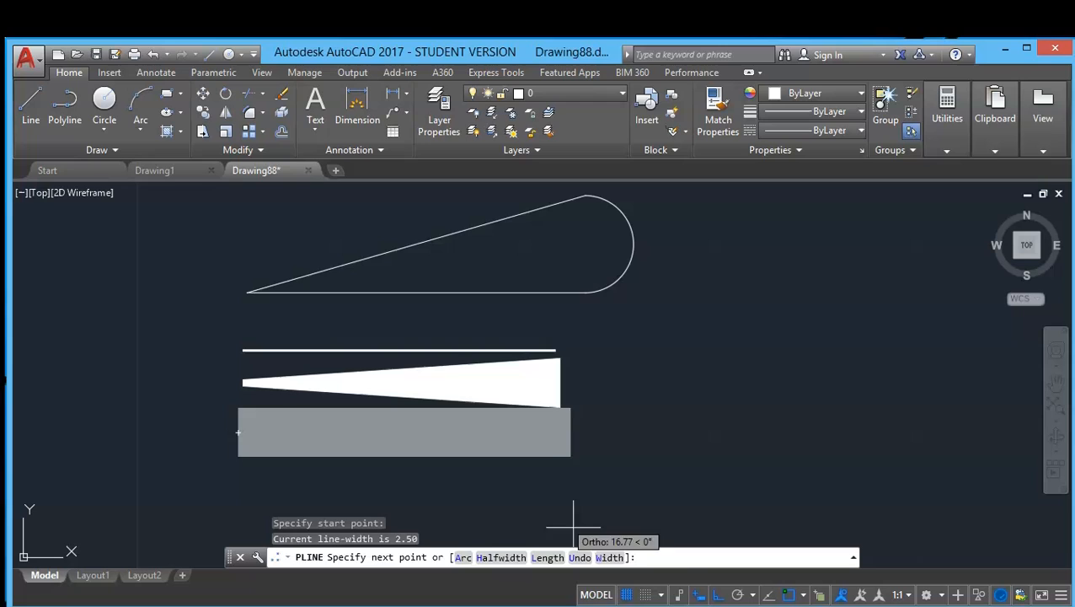
pyautogui.write('W')
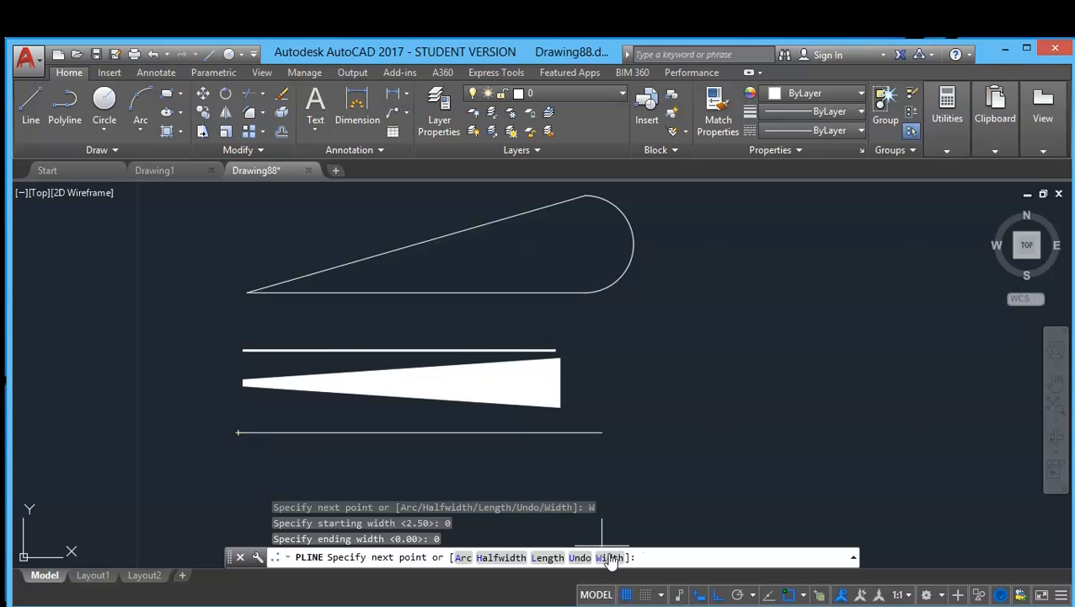
pyautogui.moveTo(560, 438)
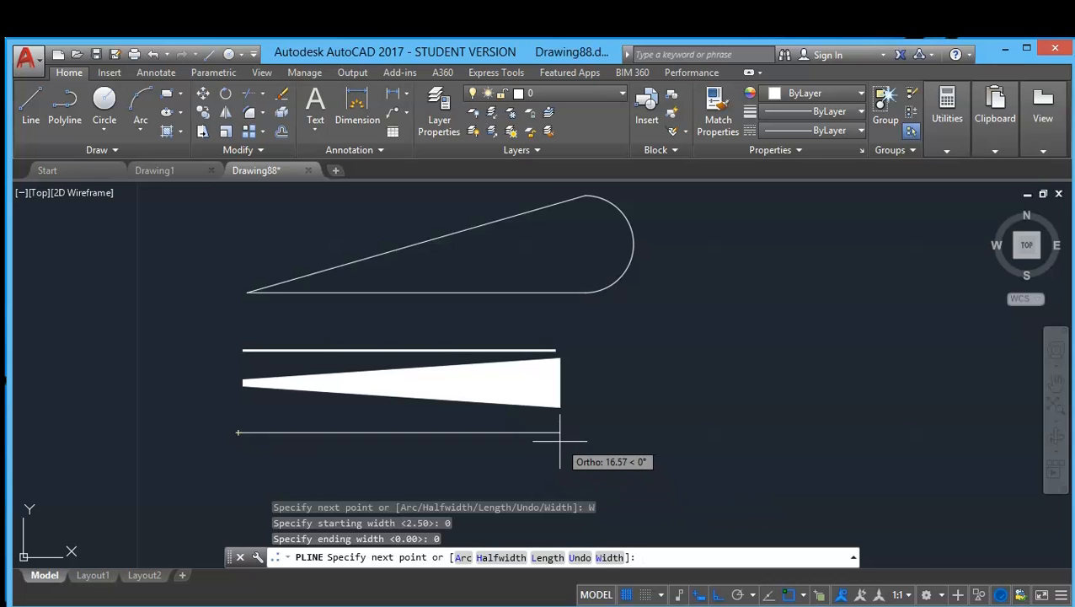
pyautogui.press('Escape')
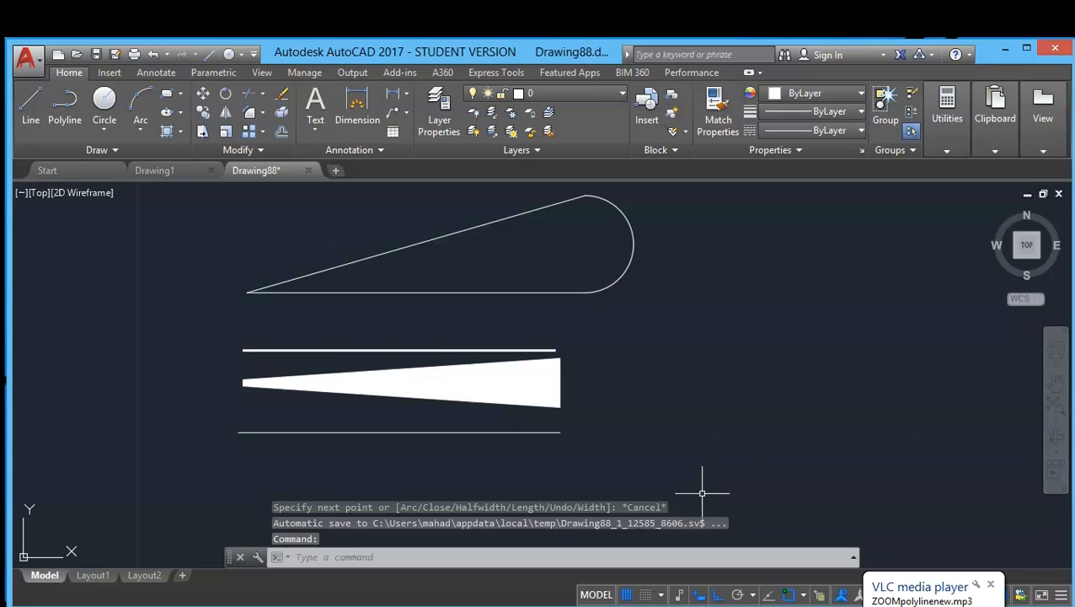